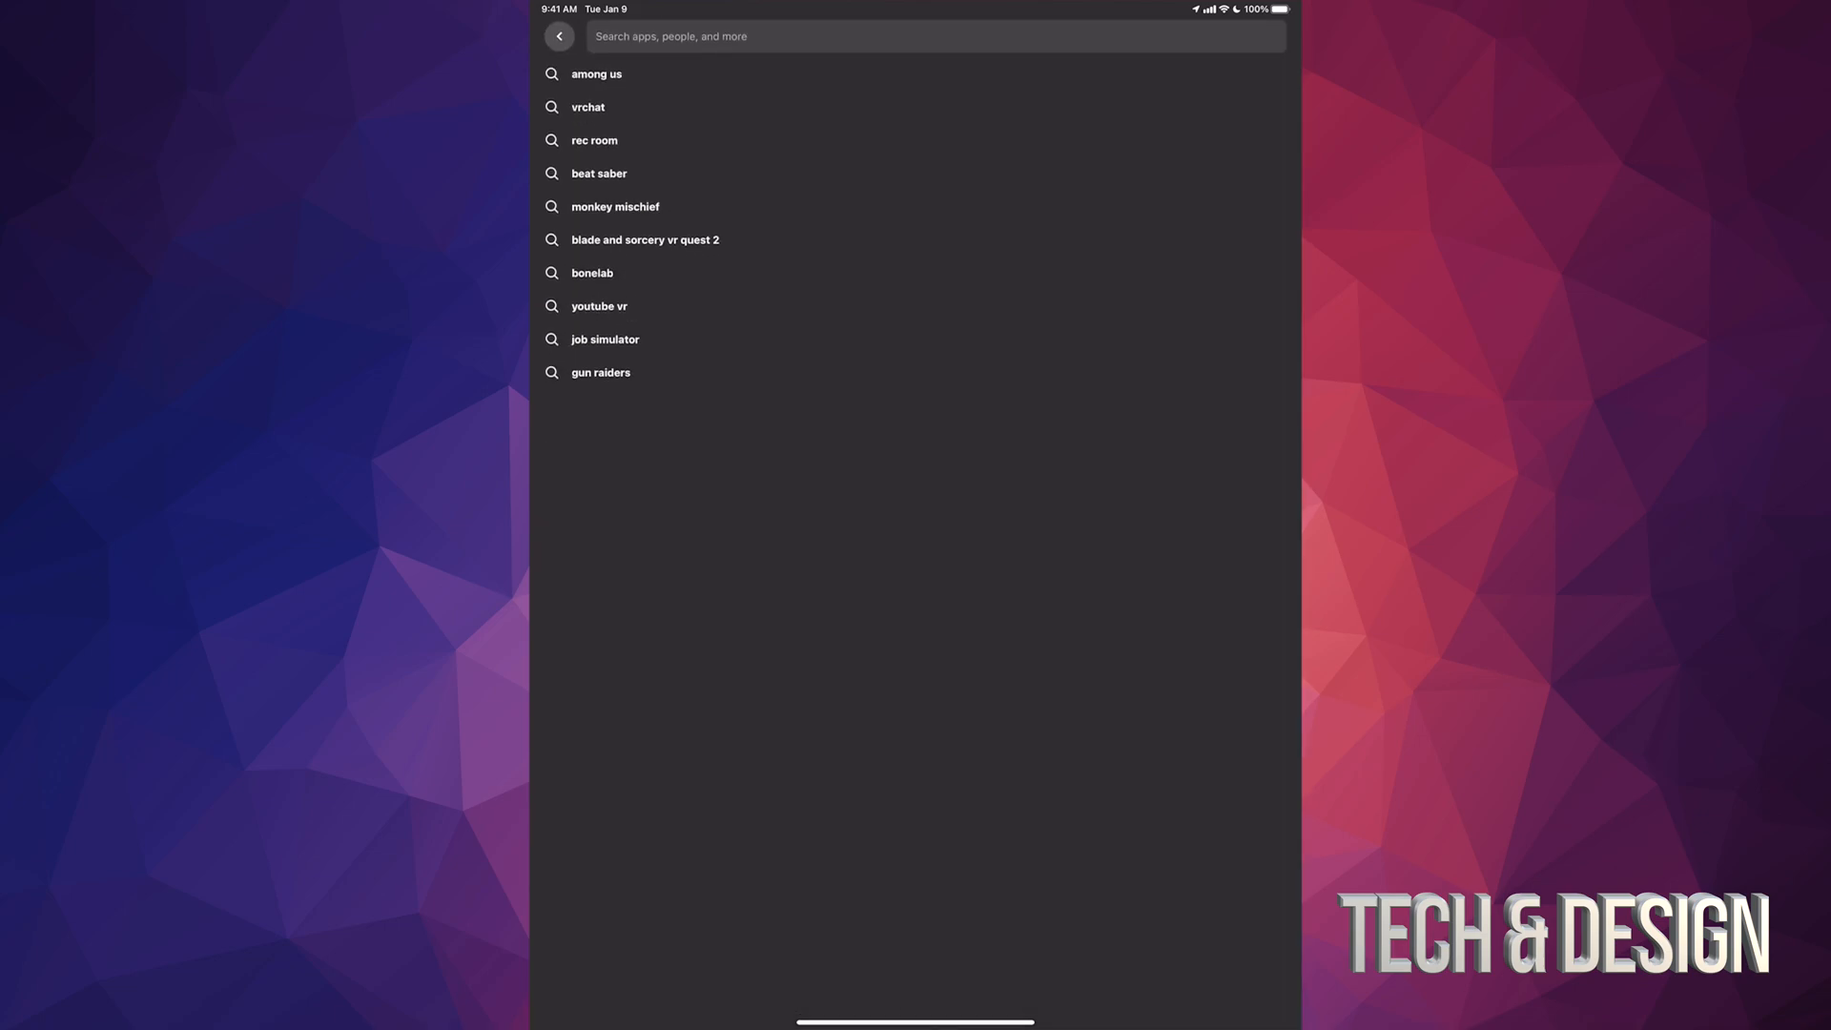
Search the store for 'free' and scroll the results down to YouTube VR
{"action": "type", "text": "fre"}
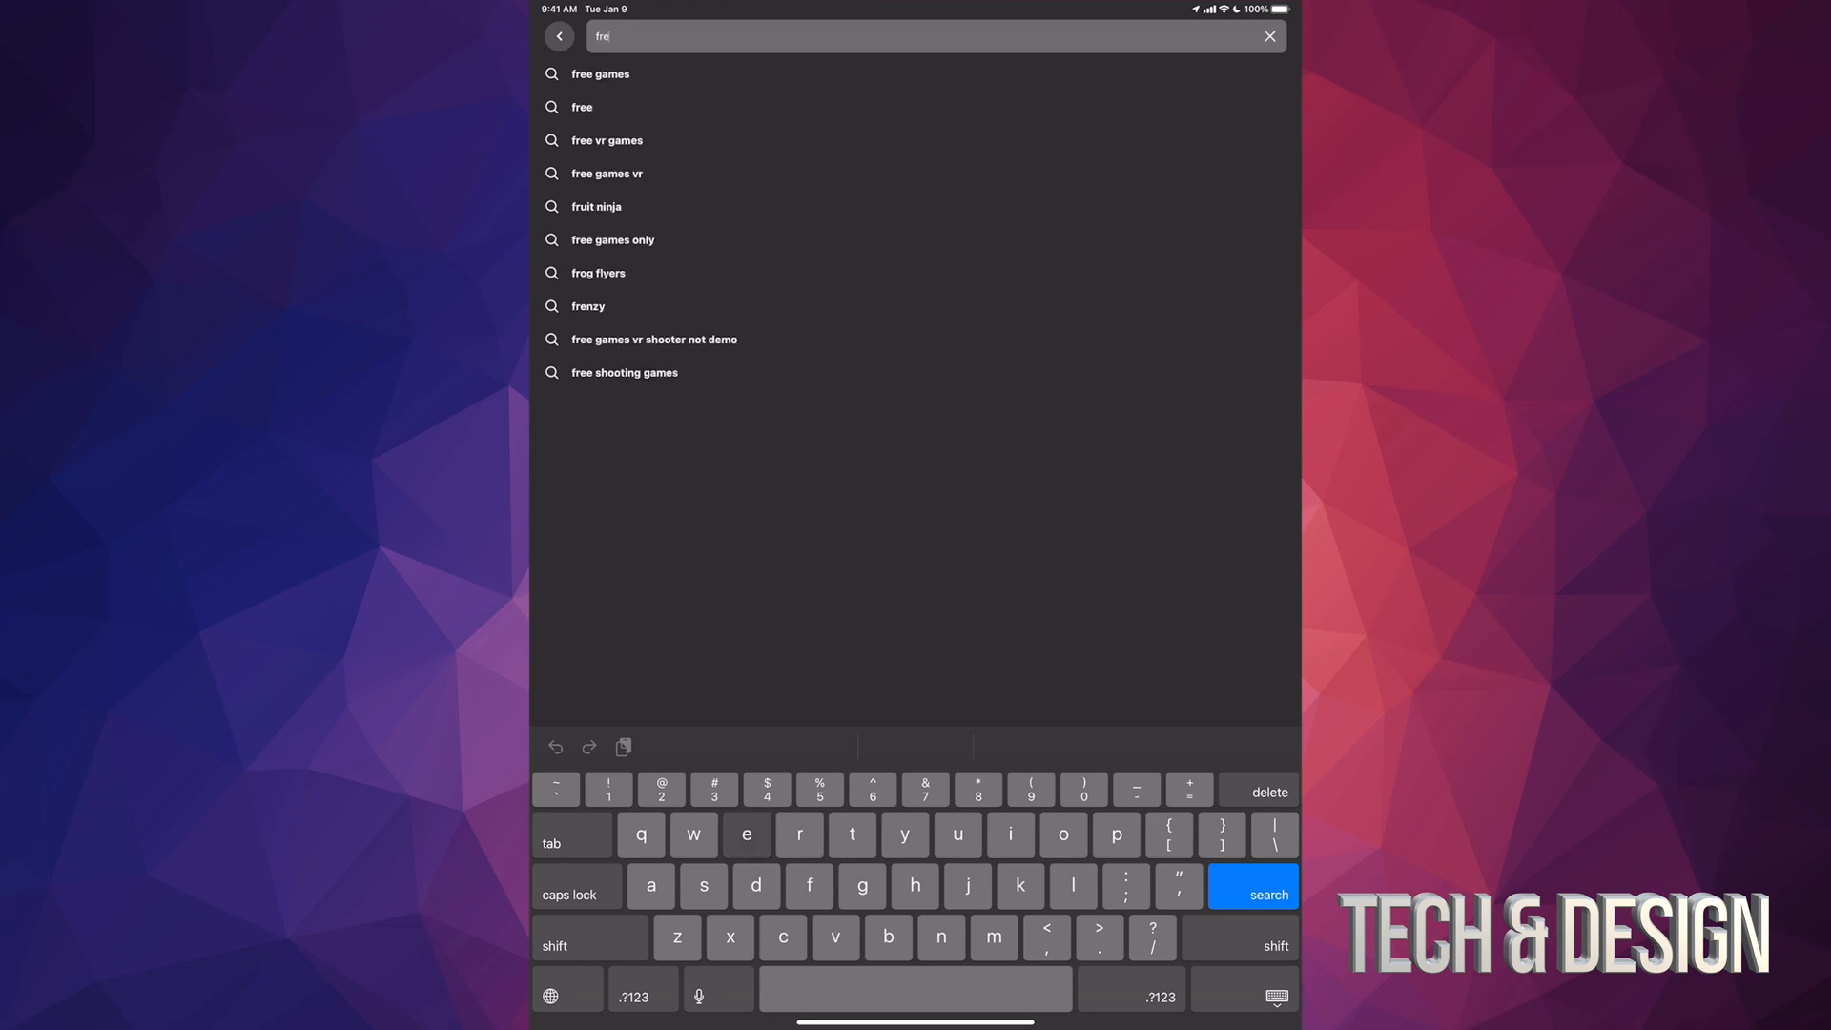
{"action": "left_click", "coordinate": [1253, 885]}
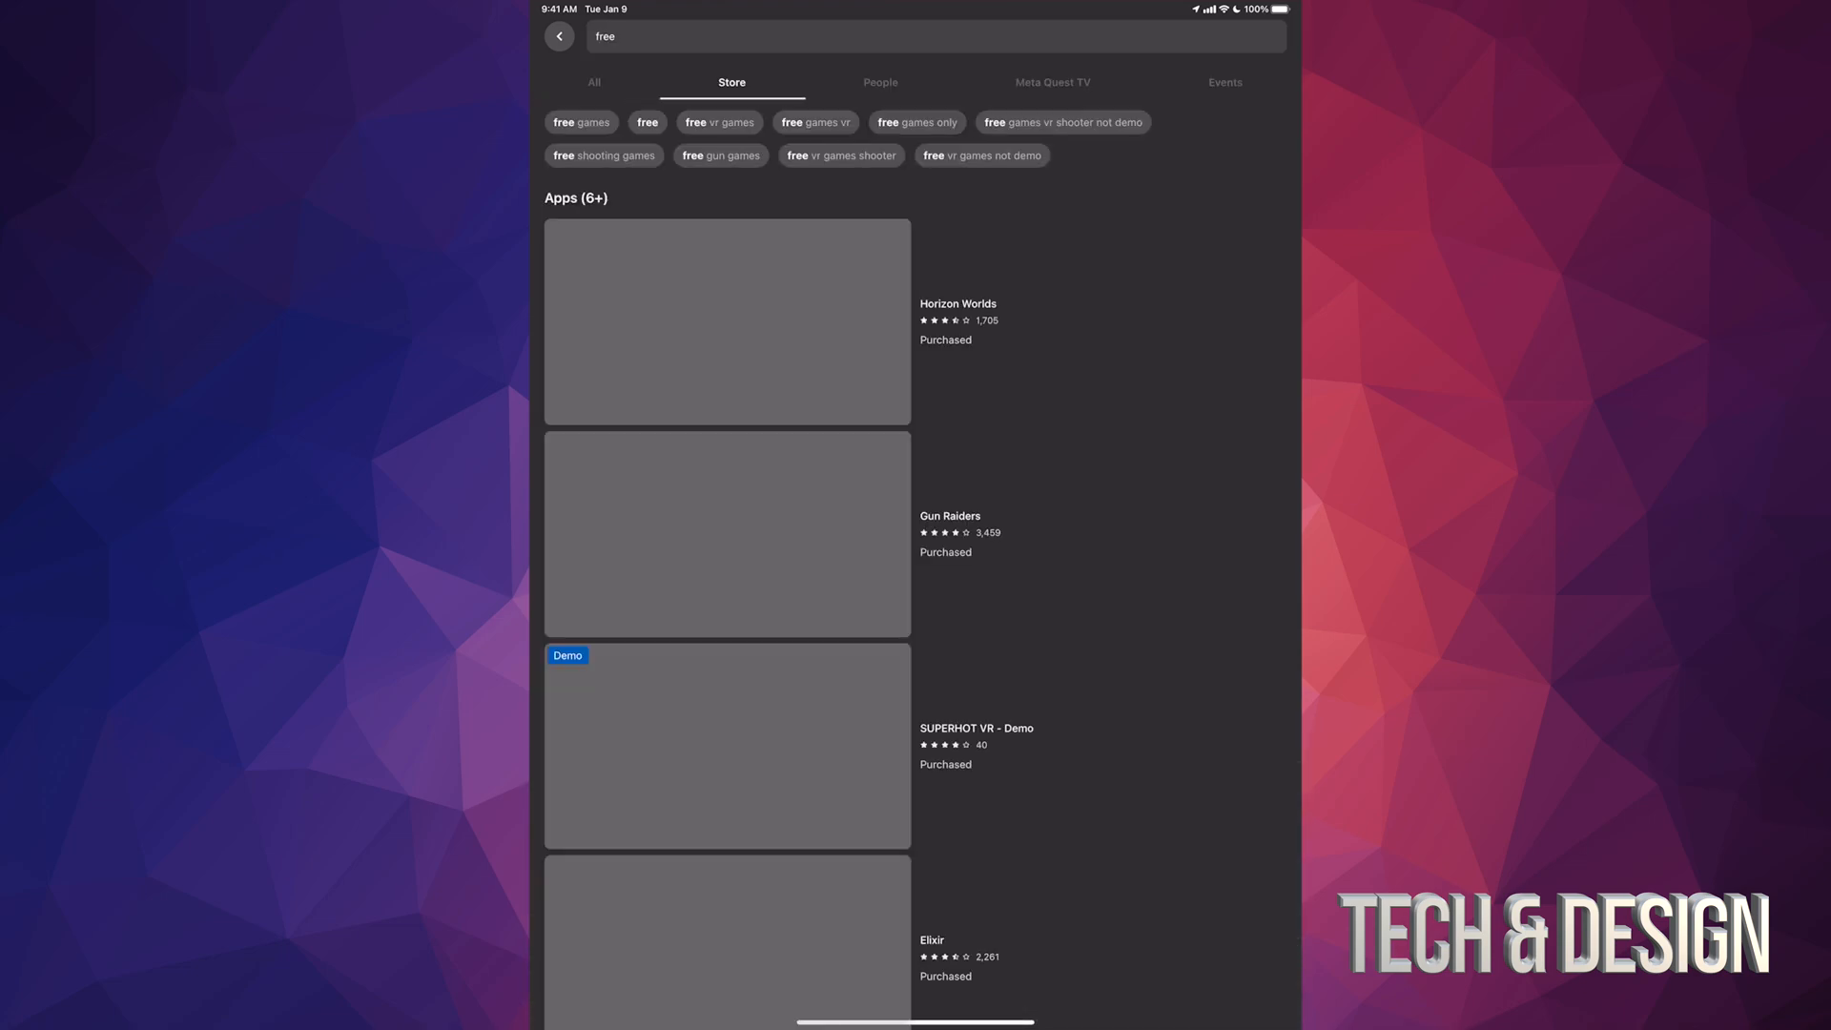
{"action": "scroll", "scroll_direction": "down", "scroll_amount": 3}
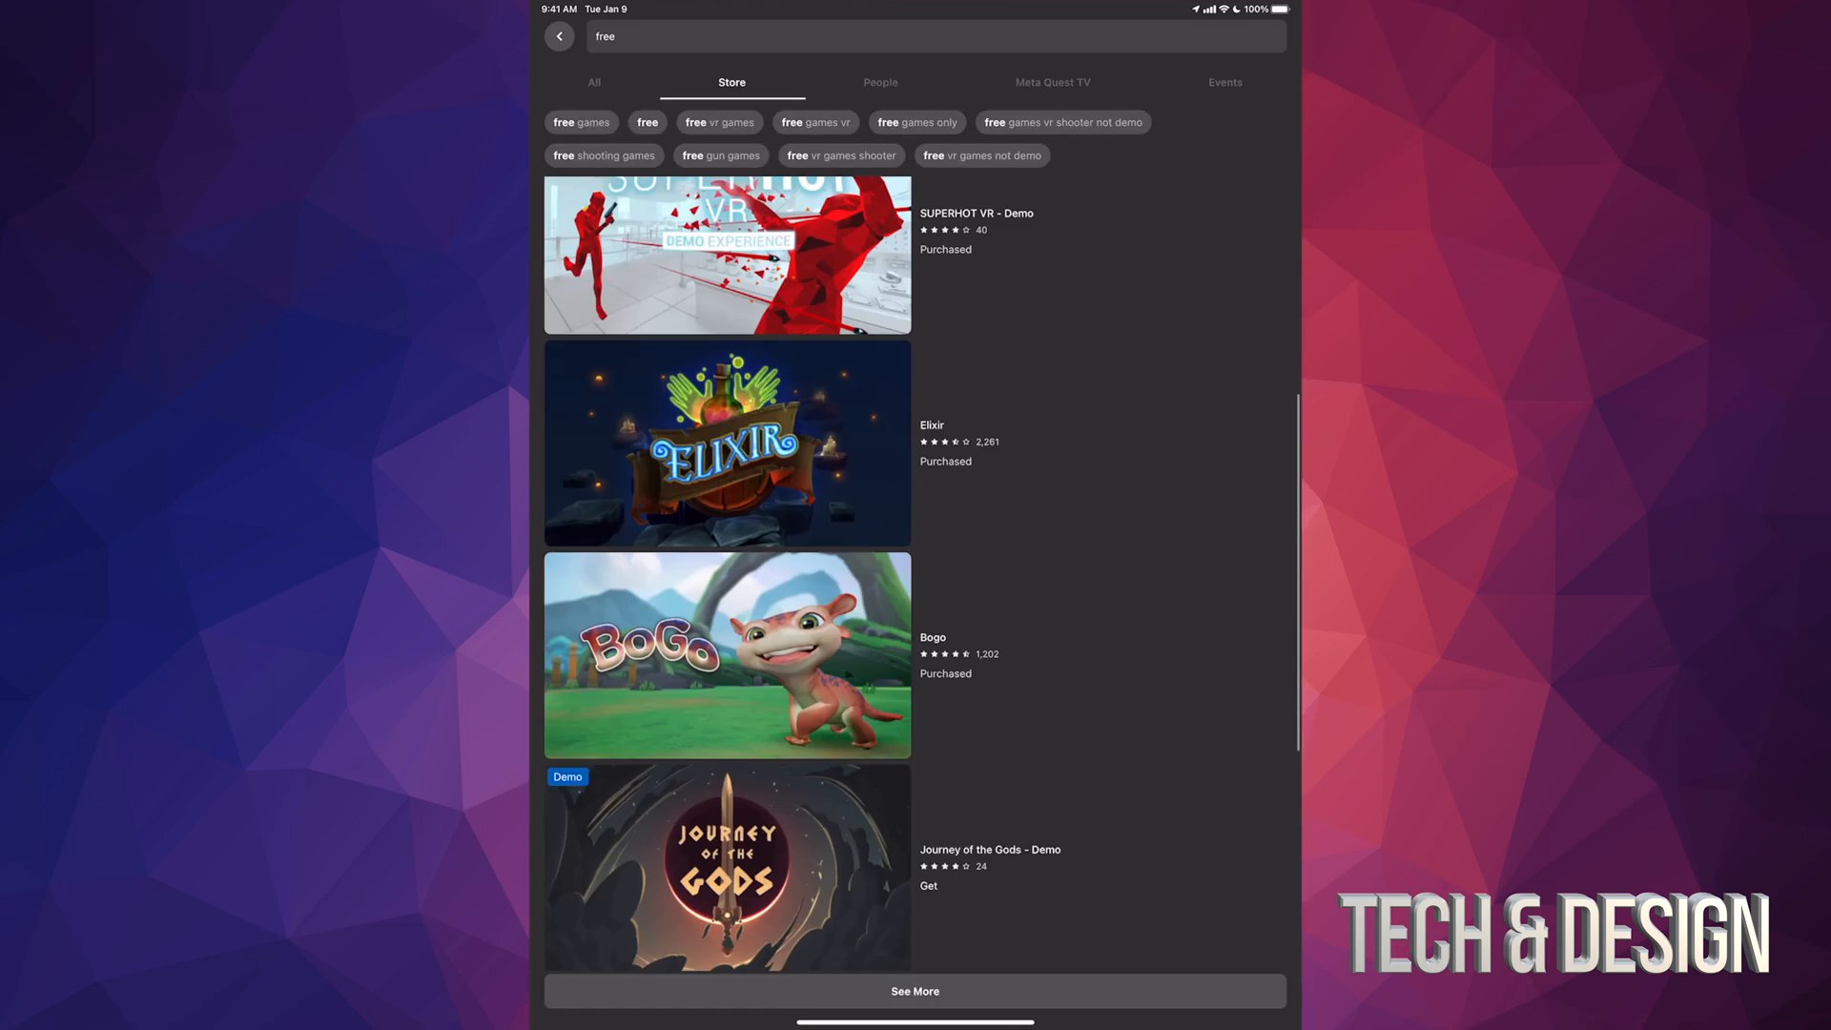
{"action": "scroll", "scroll_direction": "down", "scroll_amount": 3}
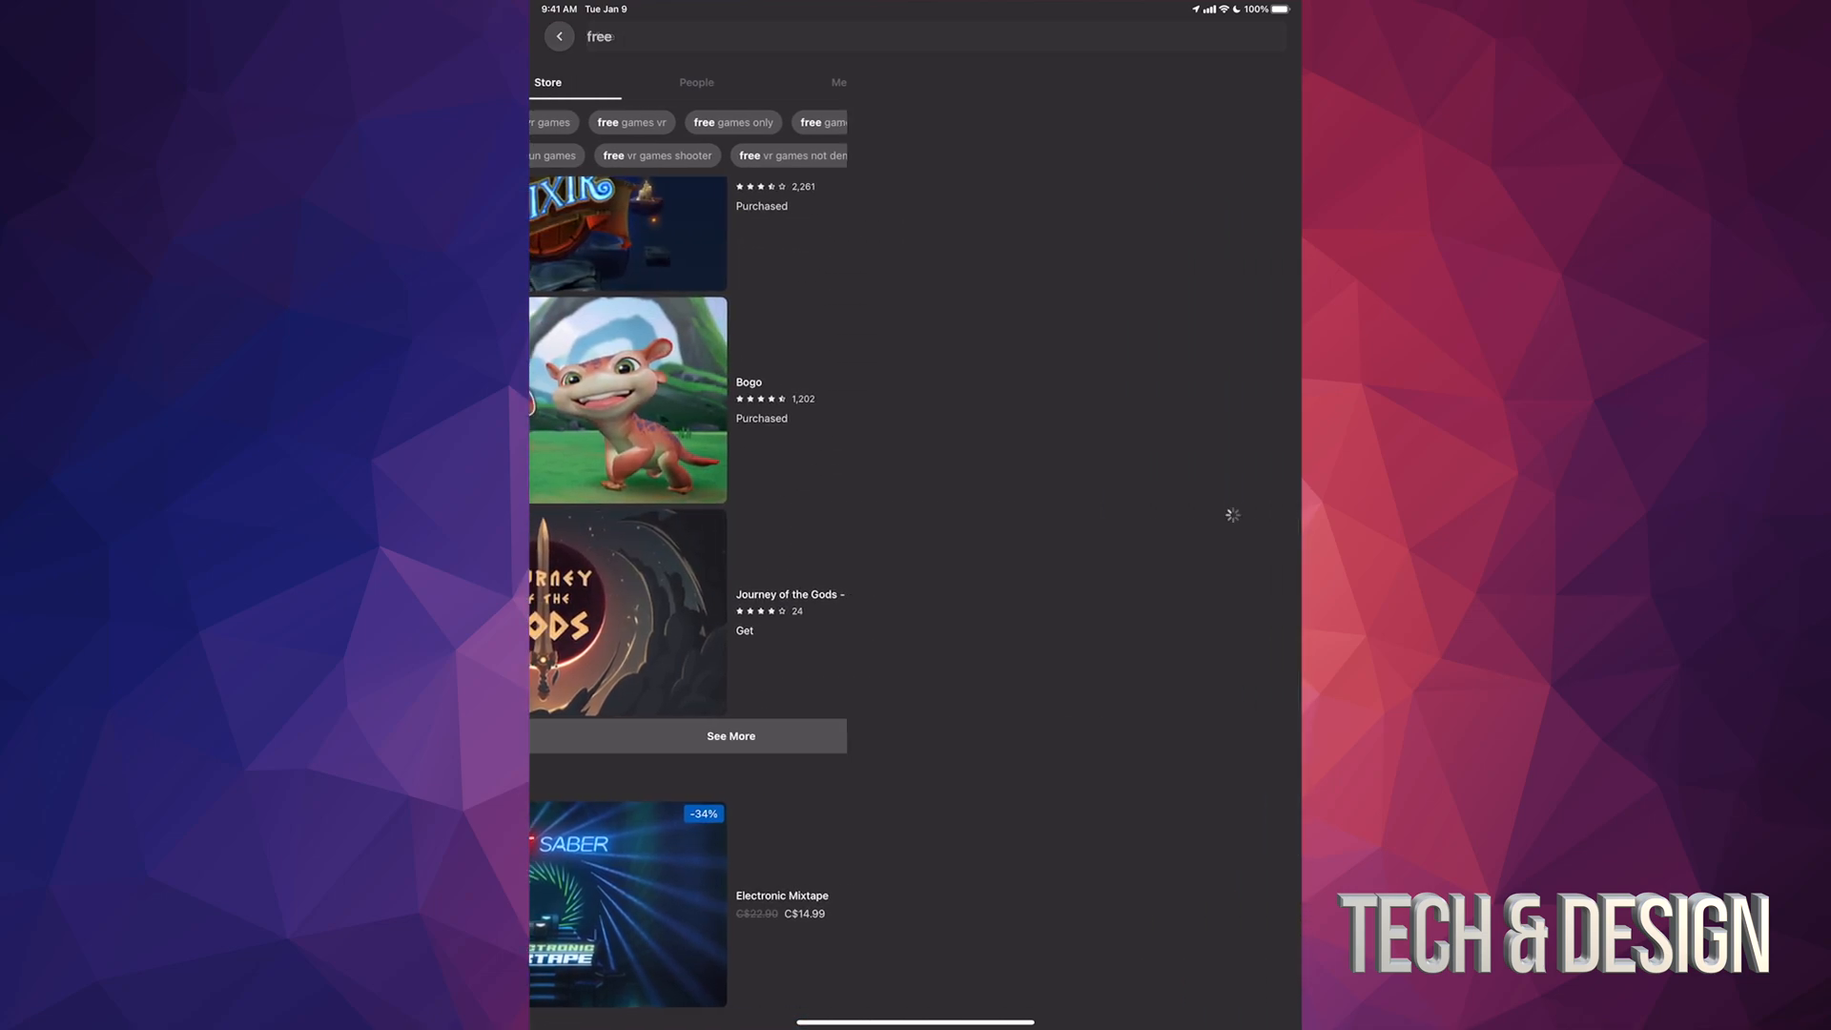
{"action": "scroll", "scroll_direction": "down", "scroll_amount": 3}
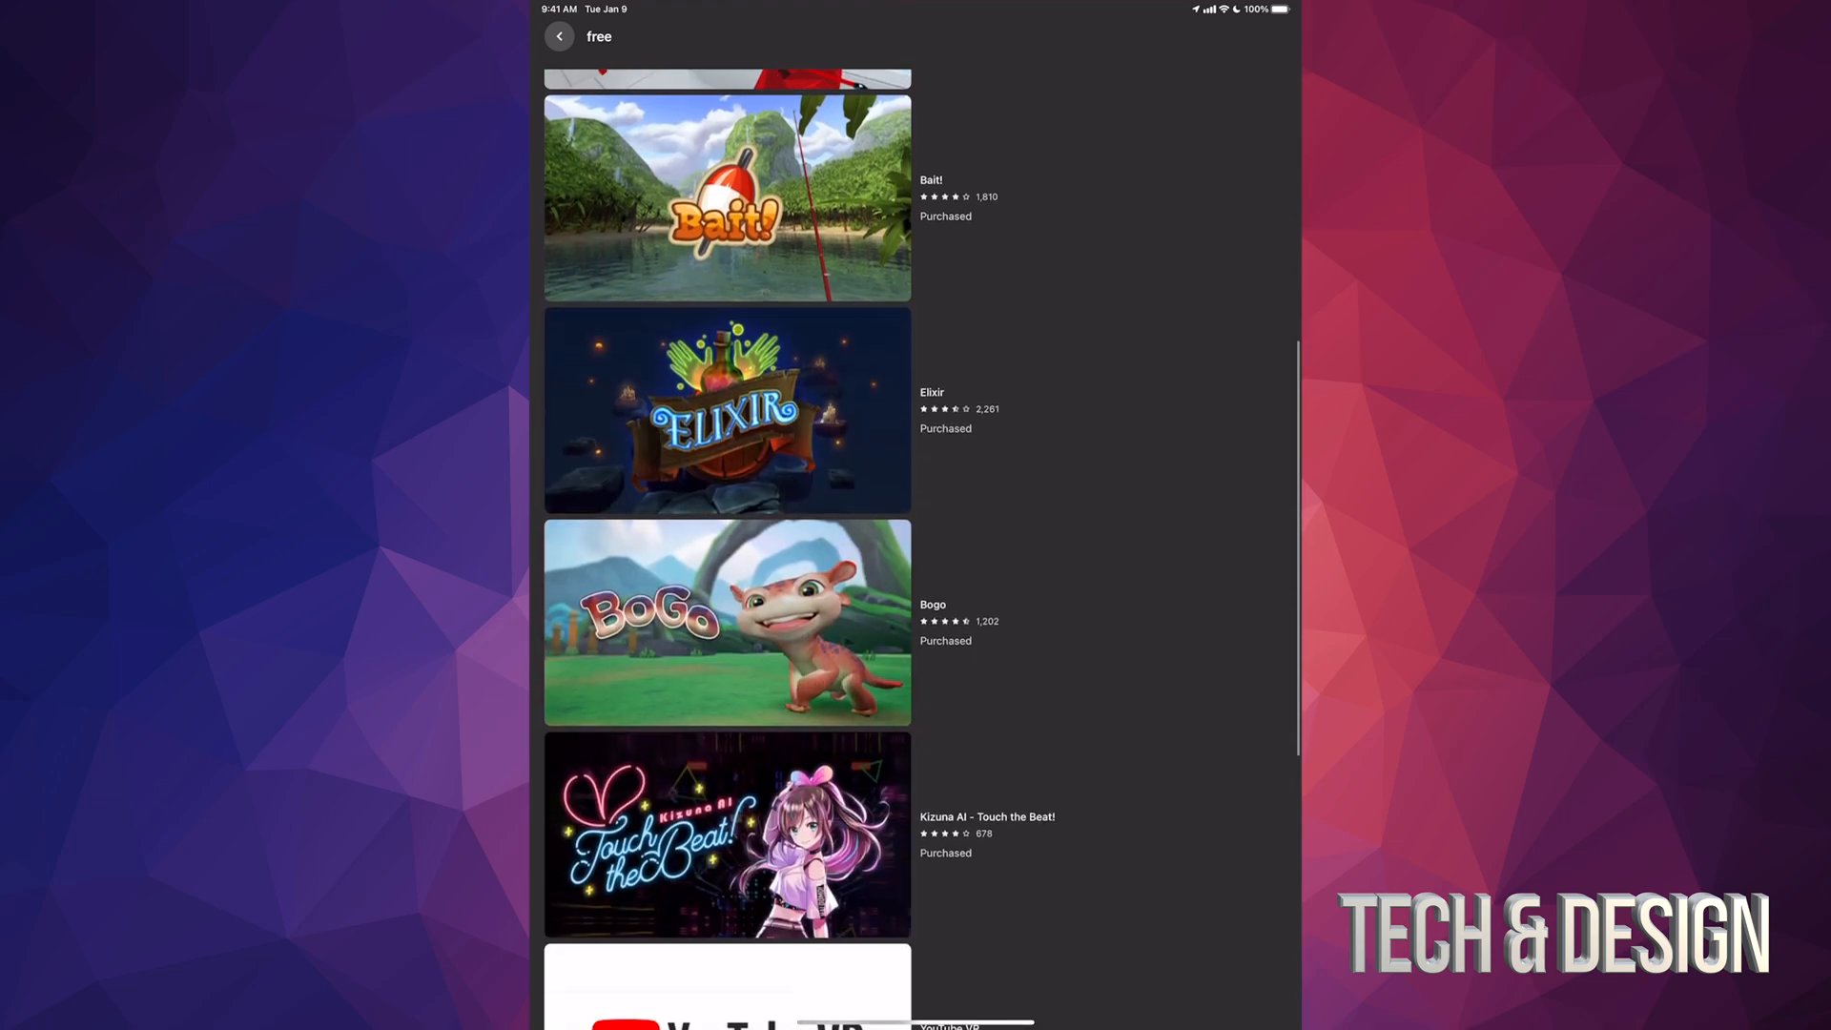
{"action": "scroll", "scroll_direction": "down", "scroll_amount": 3}
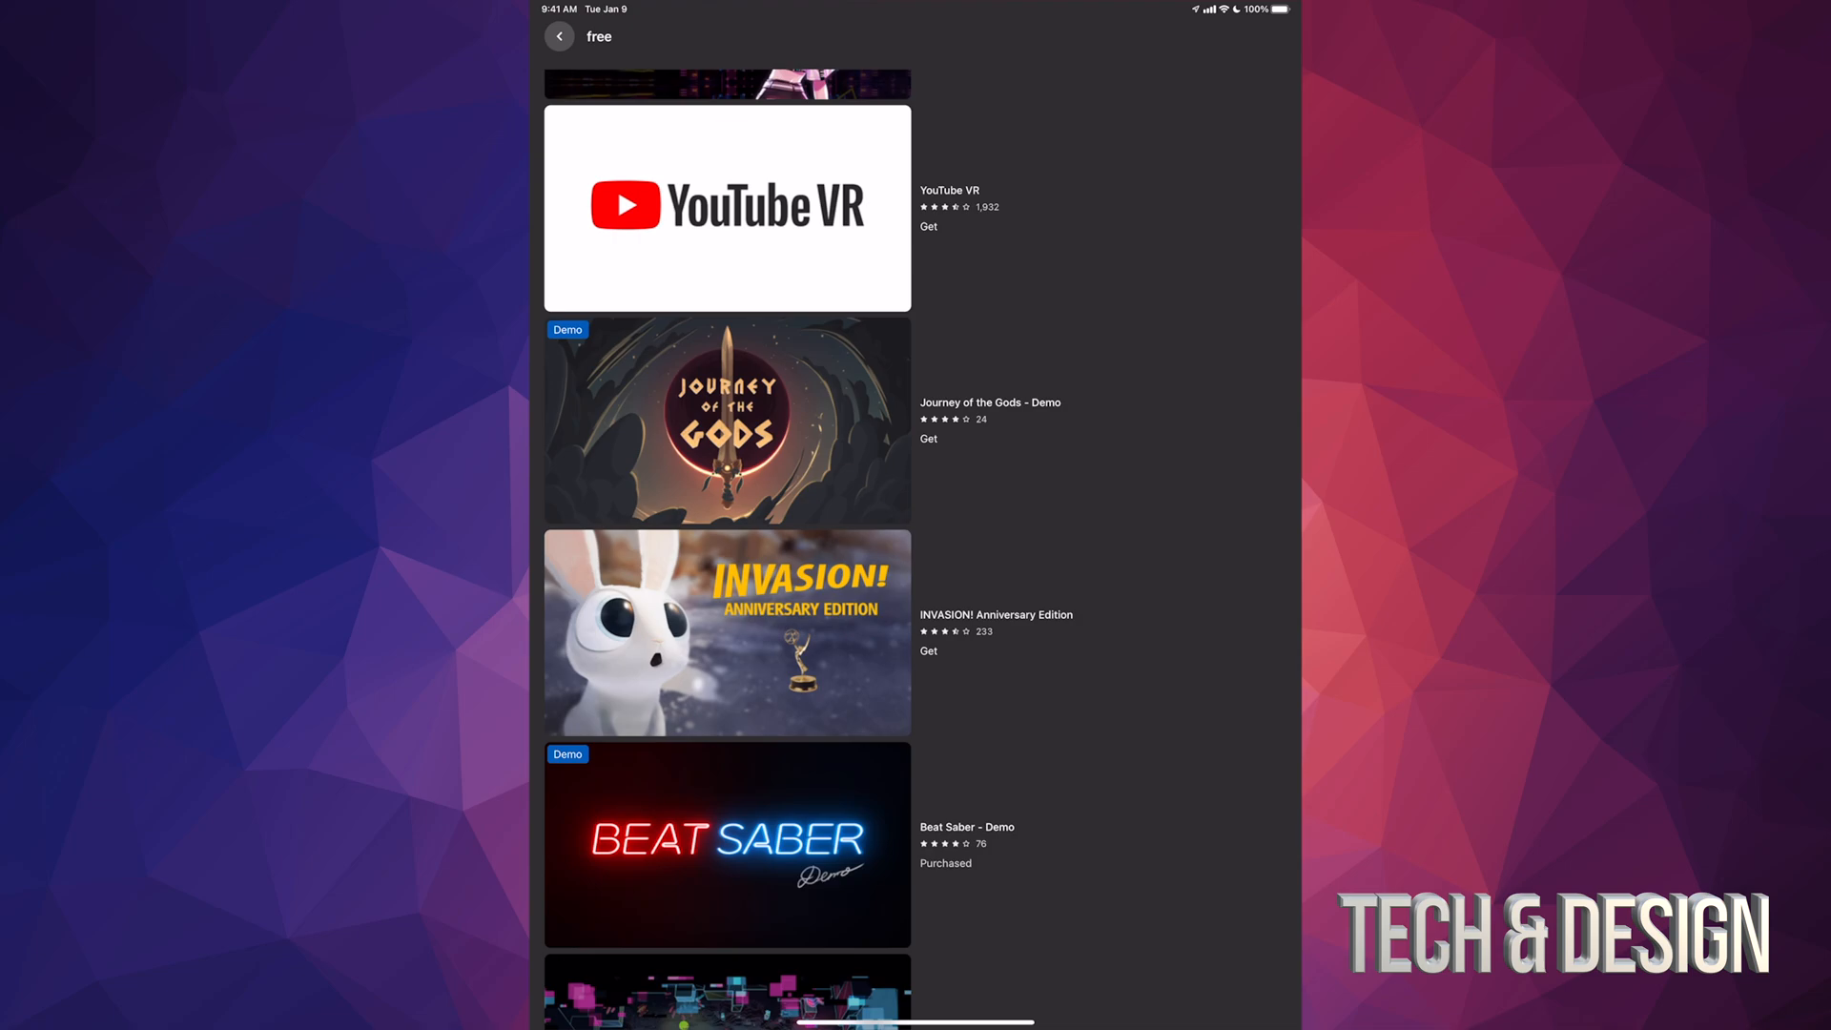
Get YouTube VR for free from its store page
{"action": "left_click", "coordinate": [727, 208]}
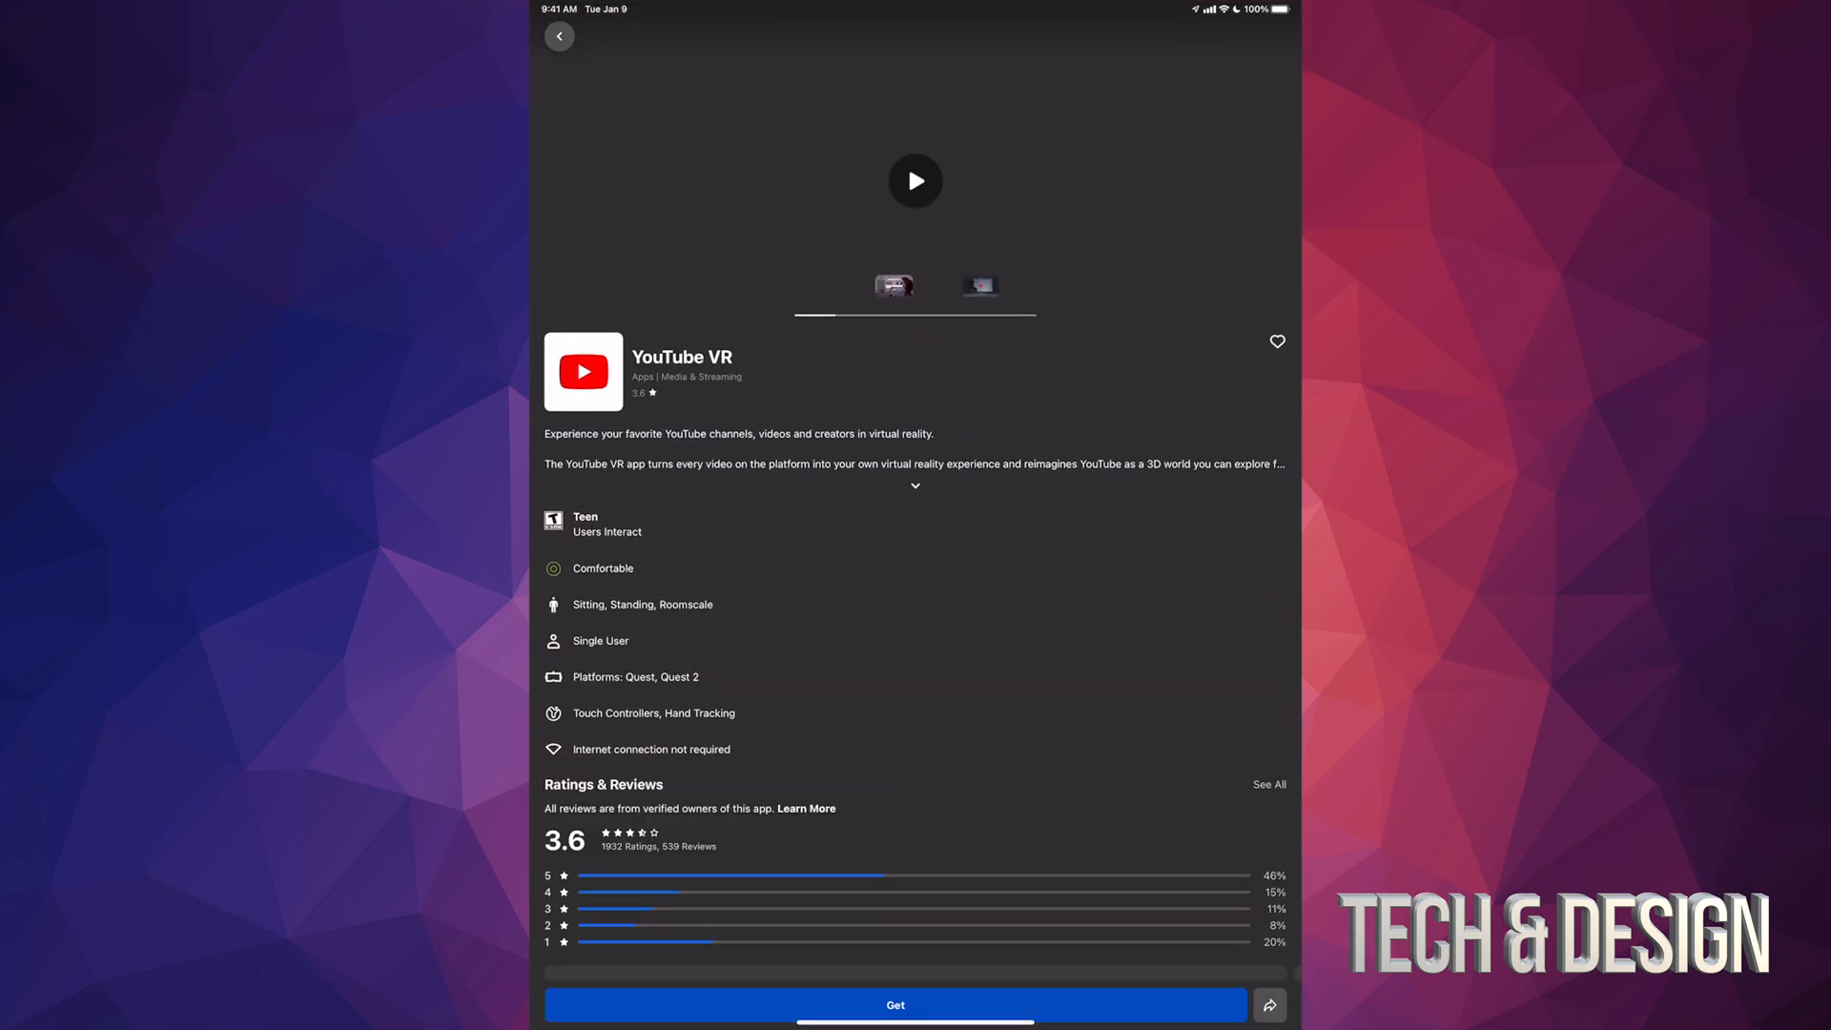
{"action": "left_click", "coordinate": [895, 1004]}
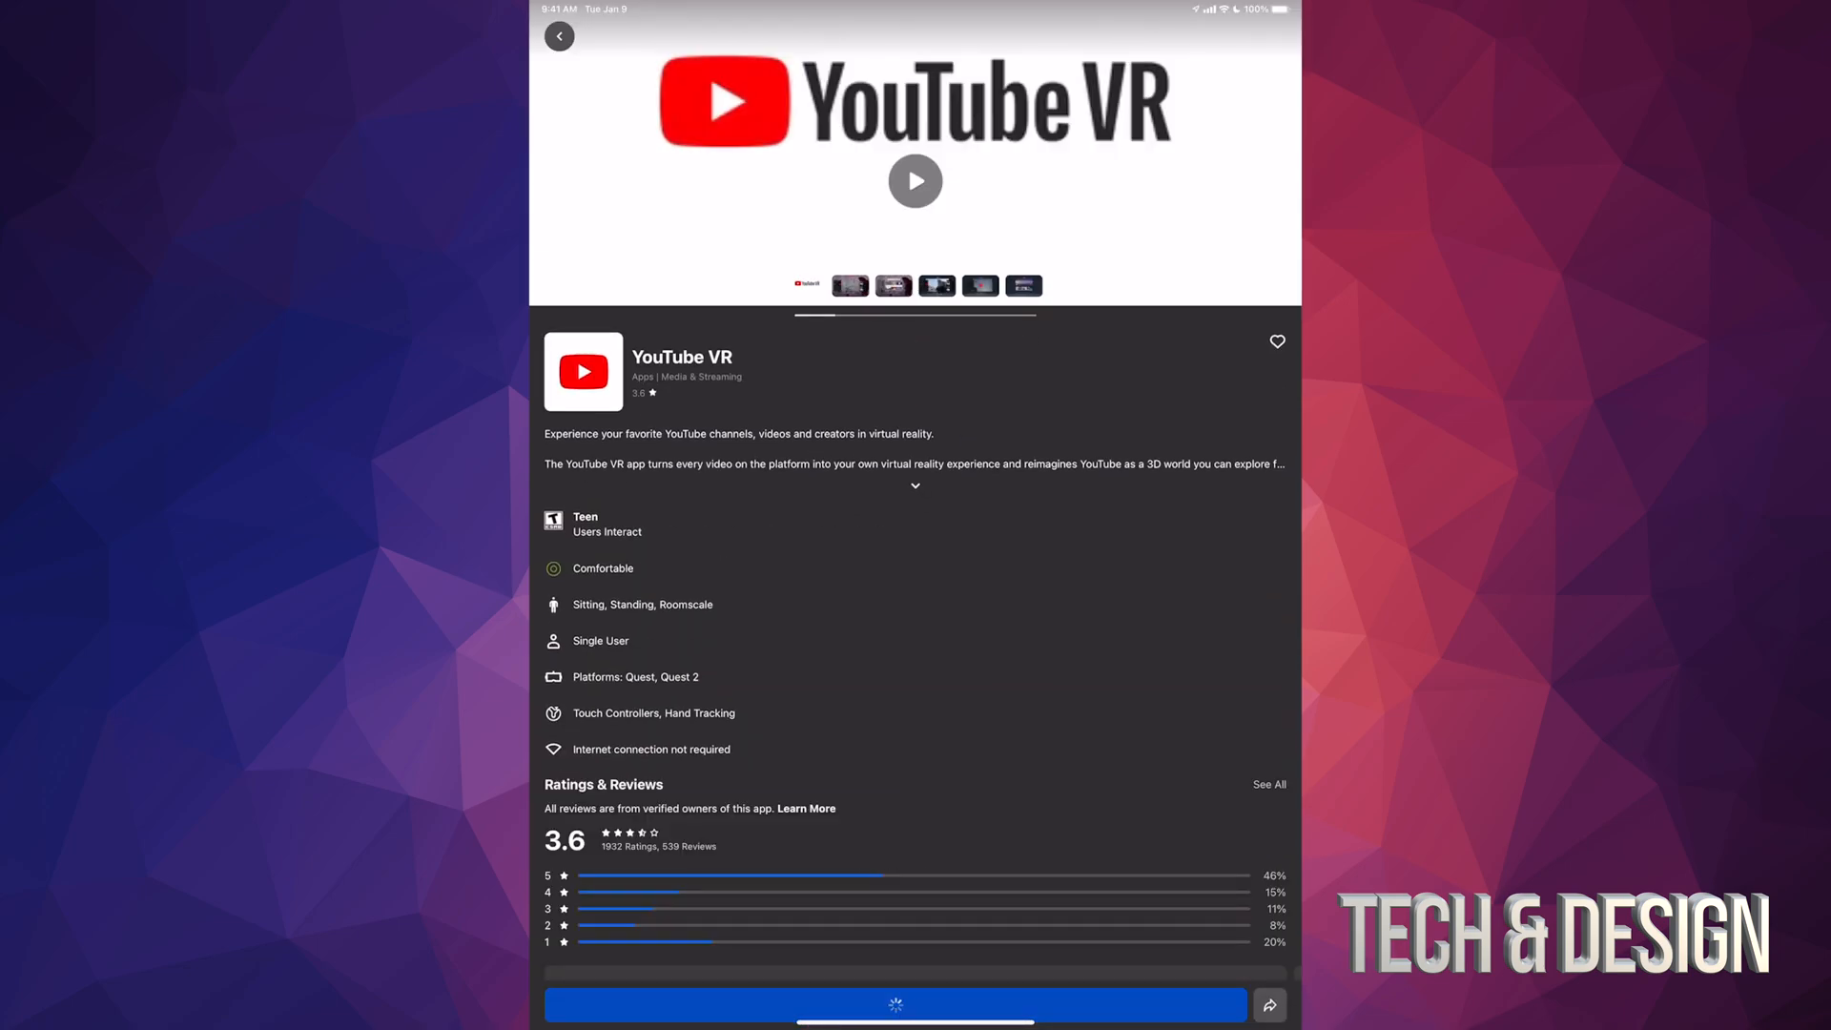
{"action": "left_click", "coordinate": [895, 1005]}
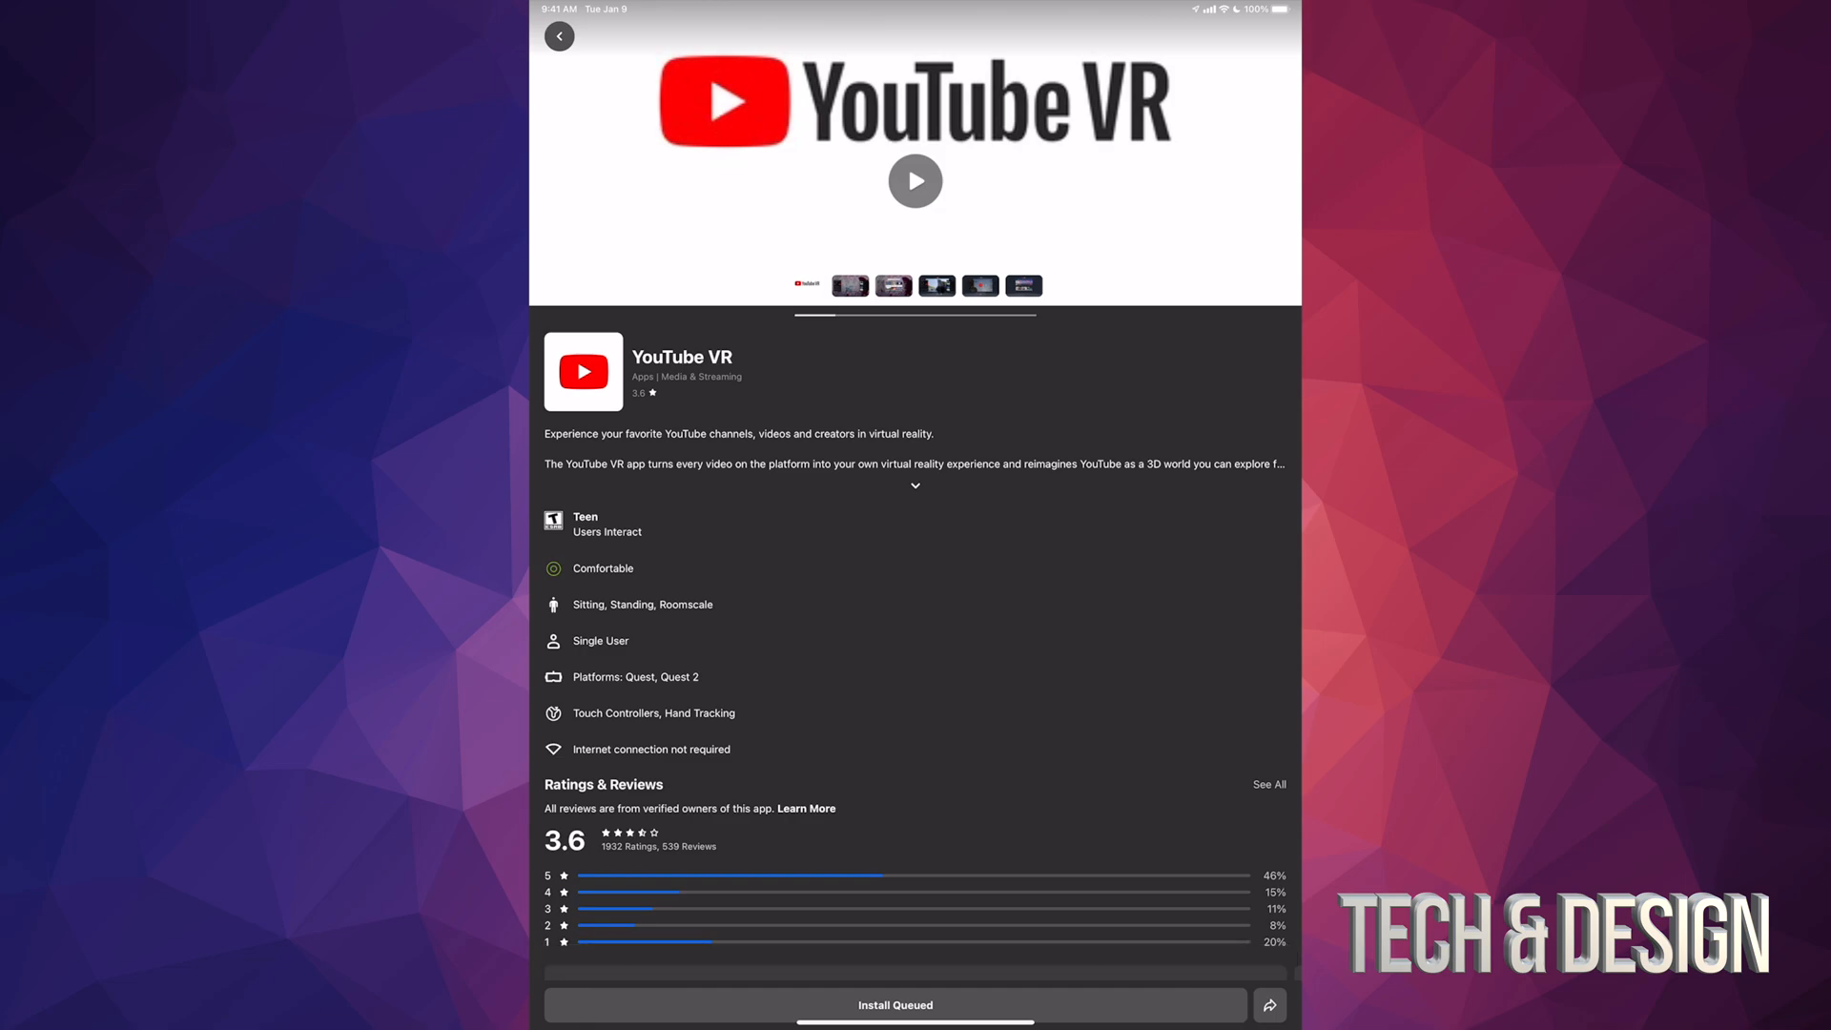
Back in the results, get the Journey of the Gods demo for free
{"action": "left_click", "coordinate": [560, 36]}
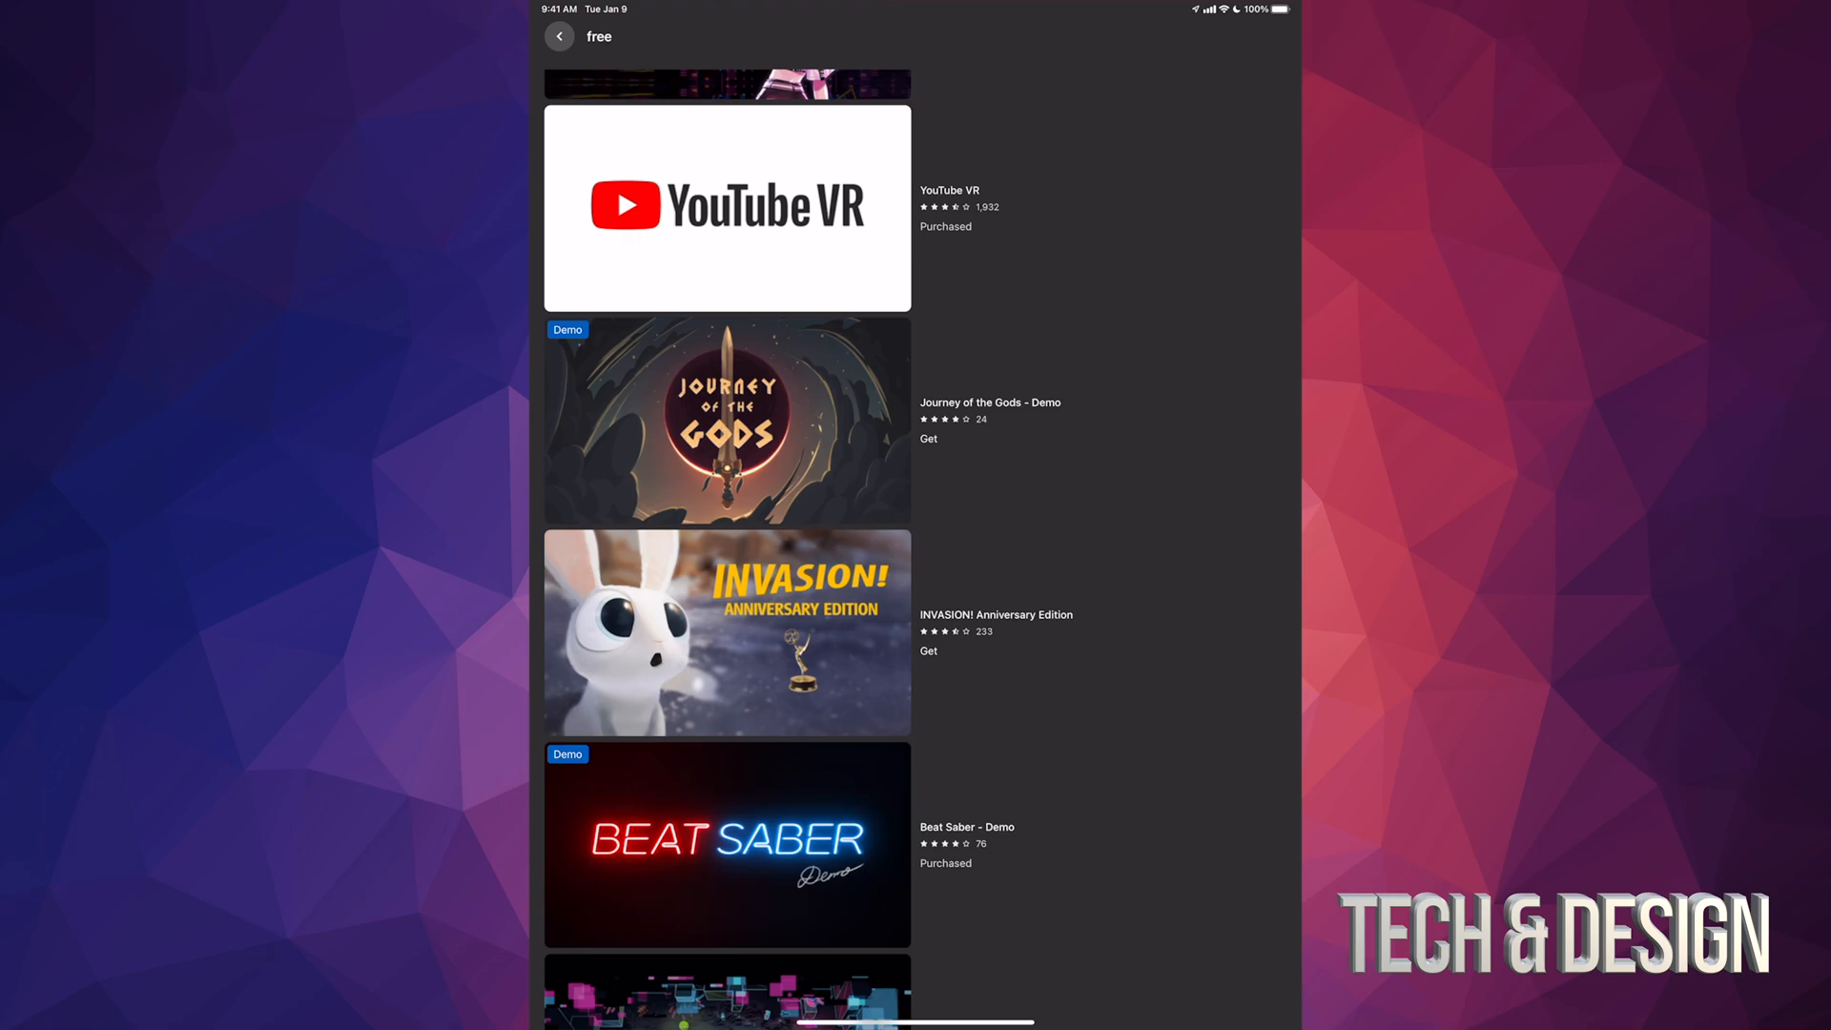
{"action": "left_click", "coordinate": [725, 421]}
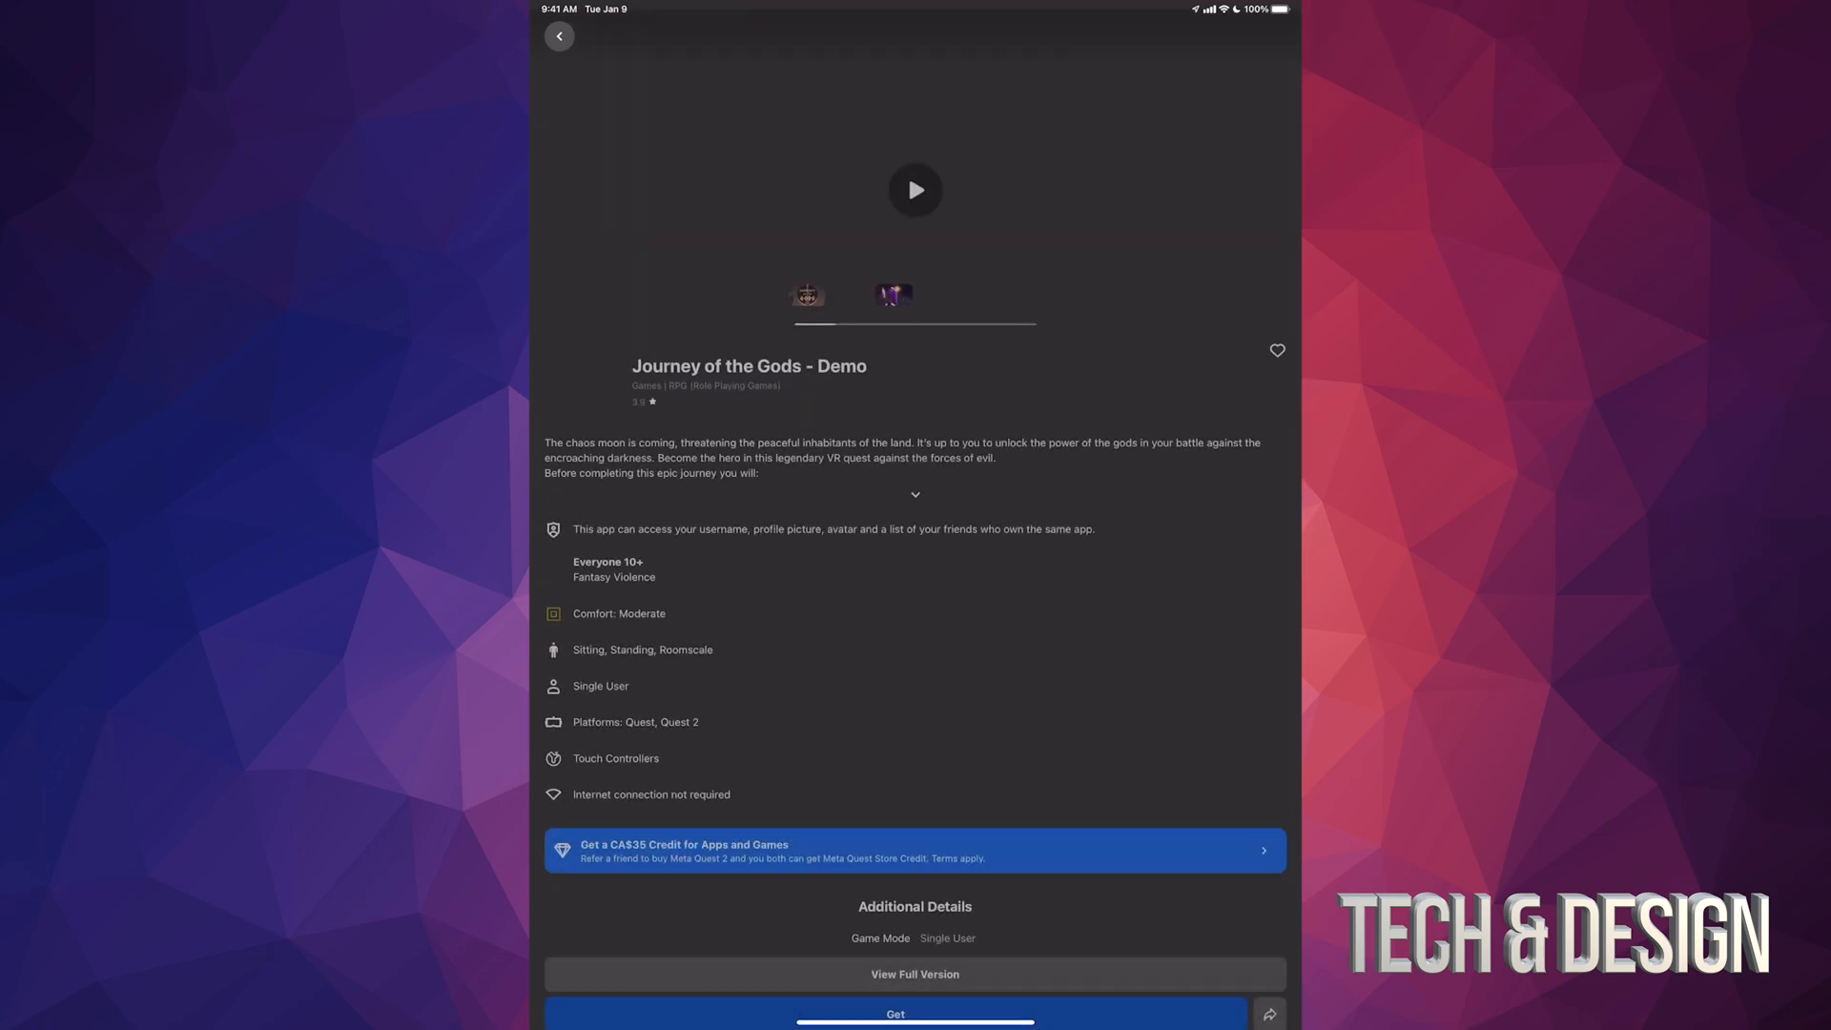
{"action": "left_click", "coordinate": [894, 1013]}
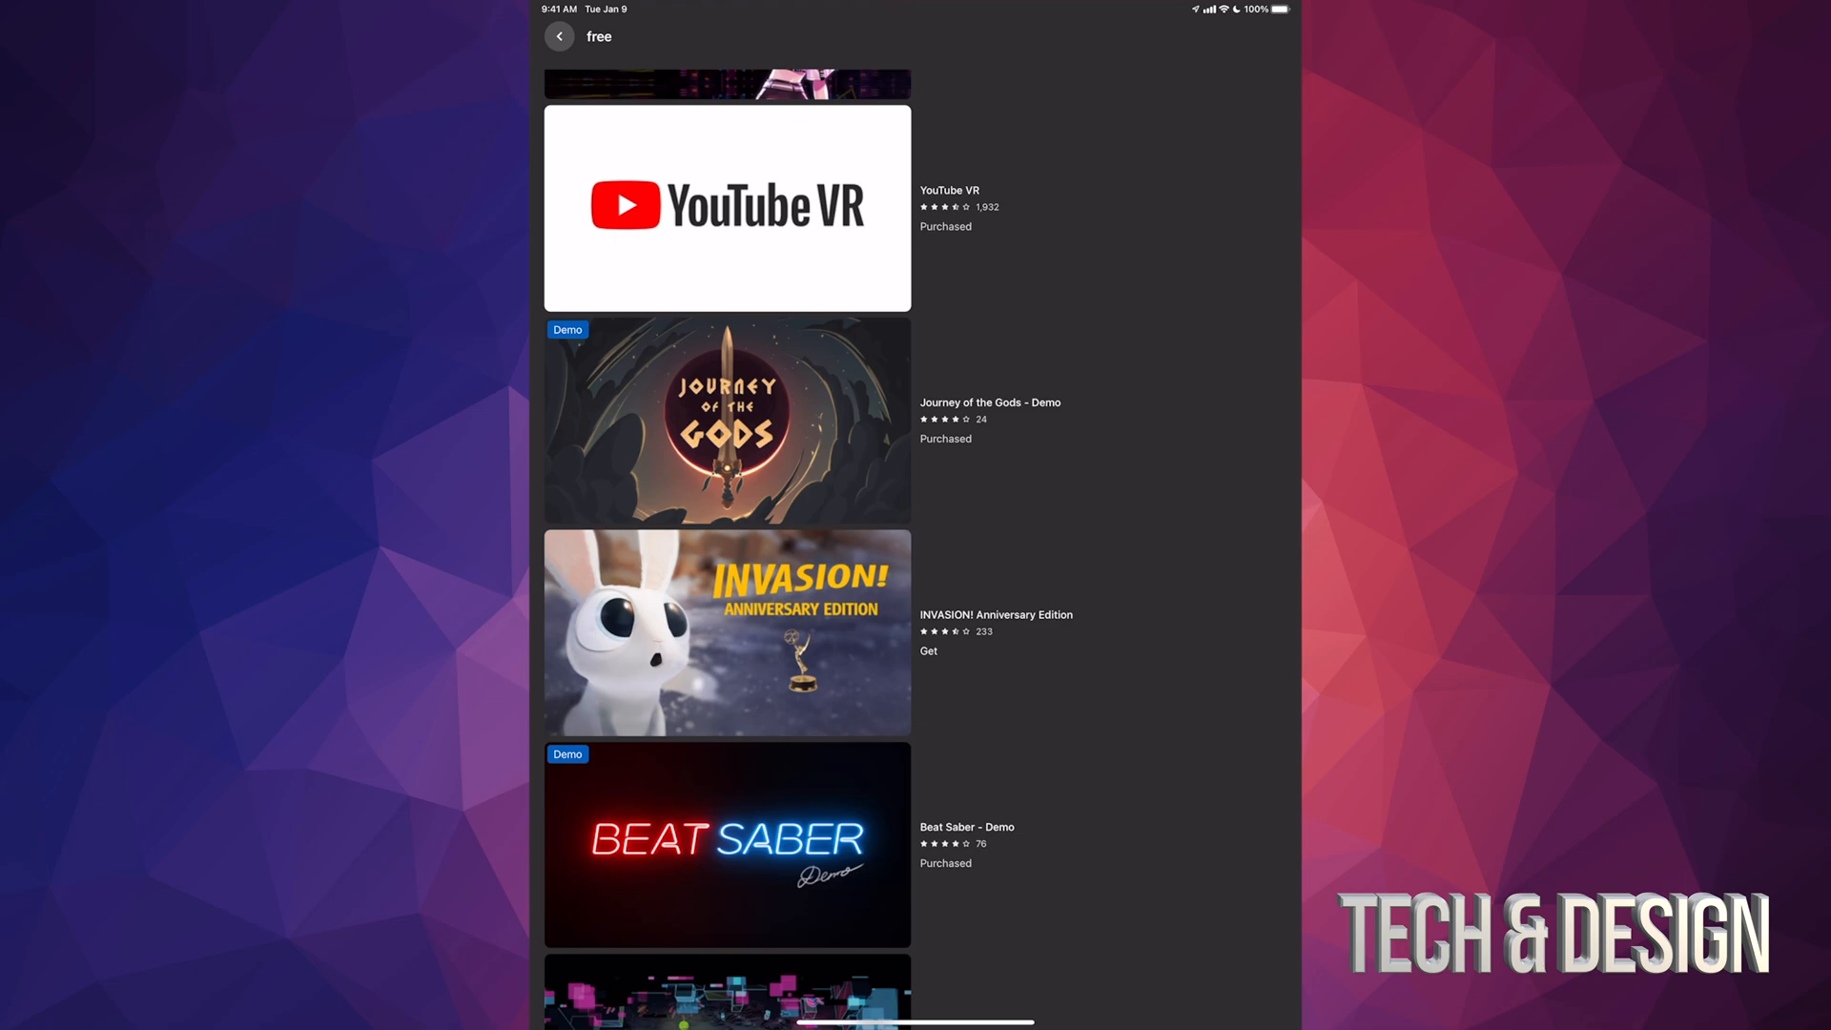
Get INVASION! Anniversary Edition for free and return to the results
{"action": "scroll", "scroll_direction": "down", "scroll_amount": 3}
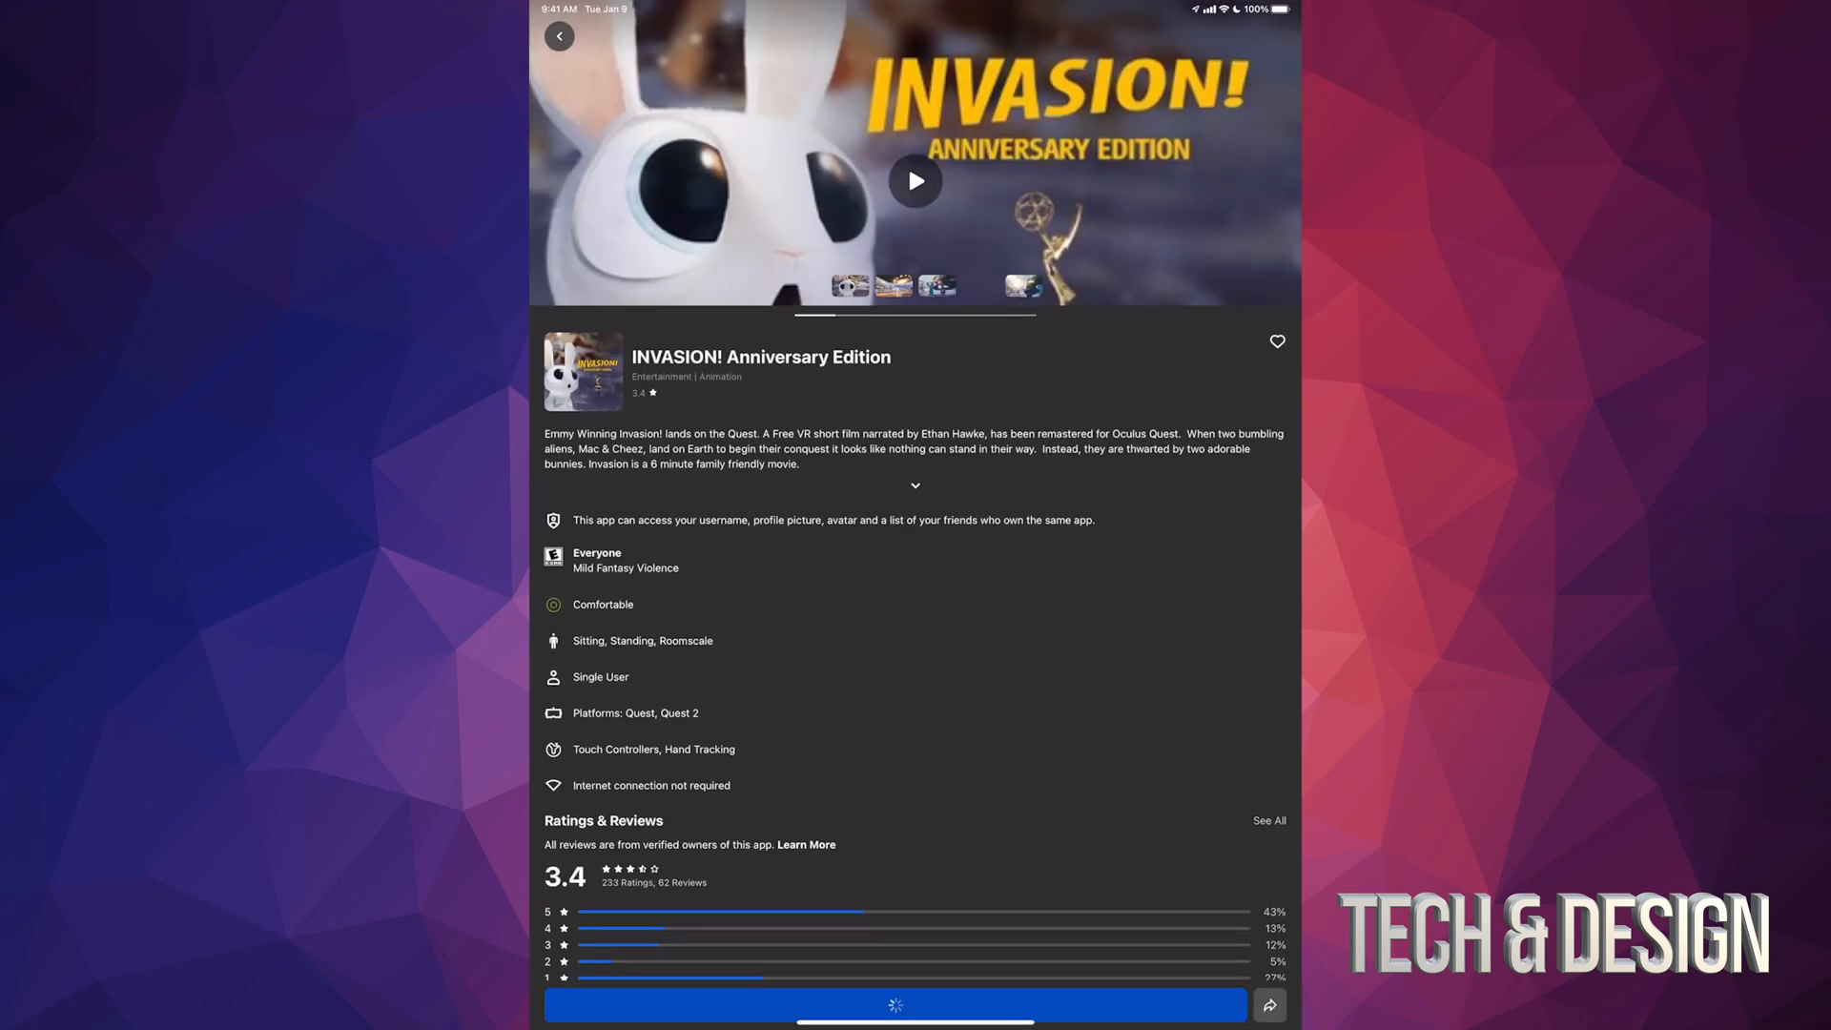
{"action": "left_click", "coordinate": [894, 1004]}
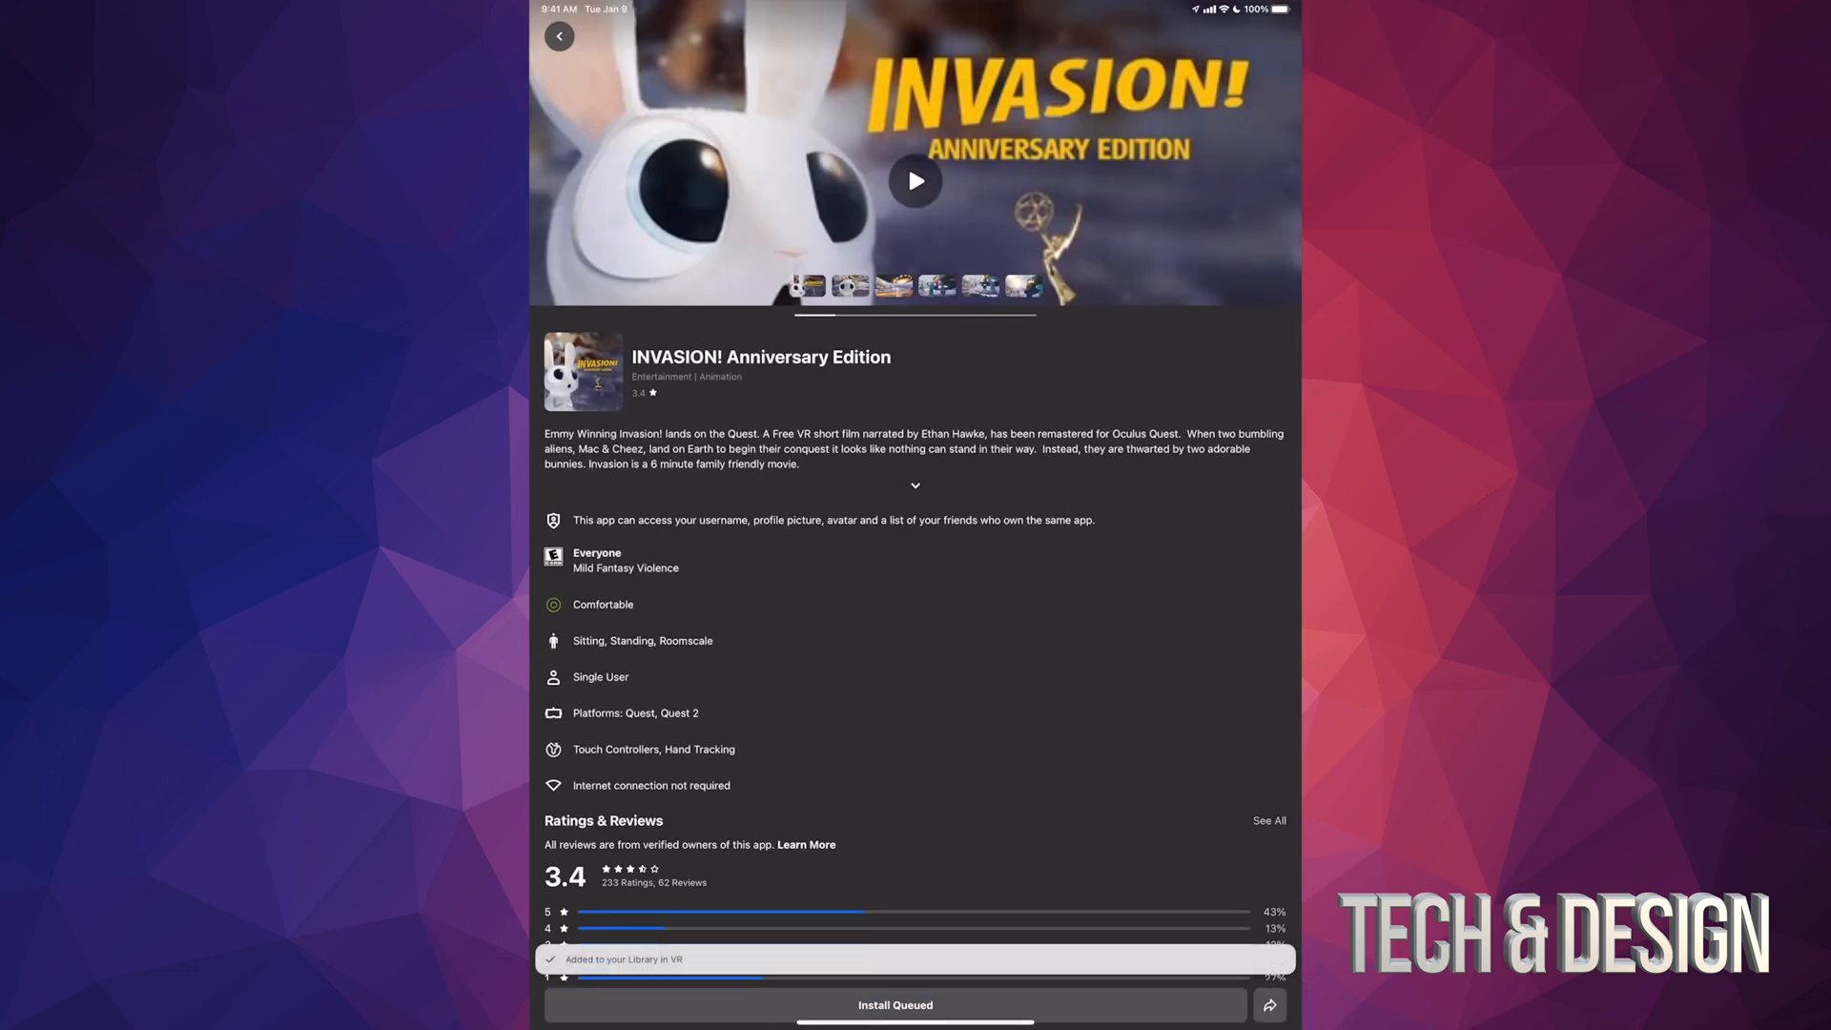
{"action": "left_click", "coordinate": [558, 36]}
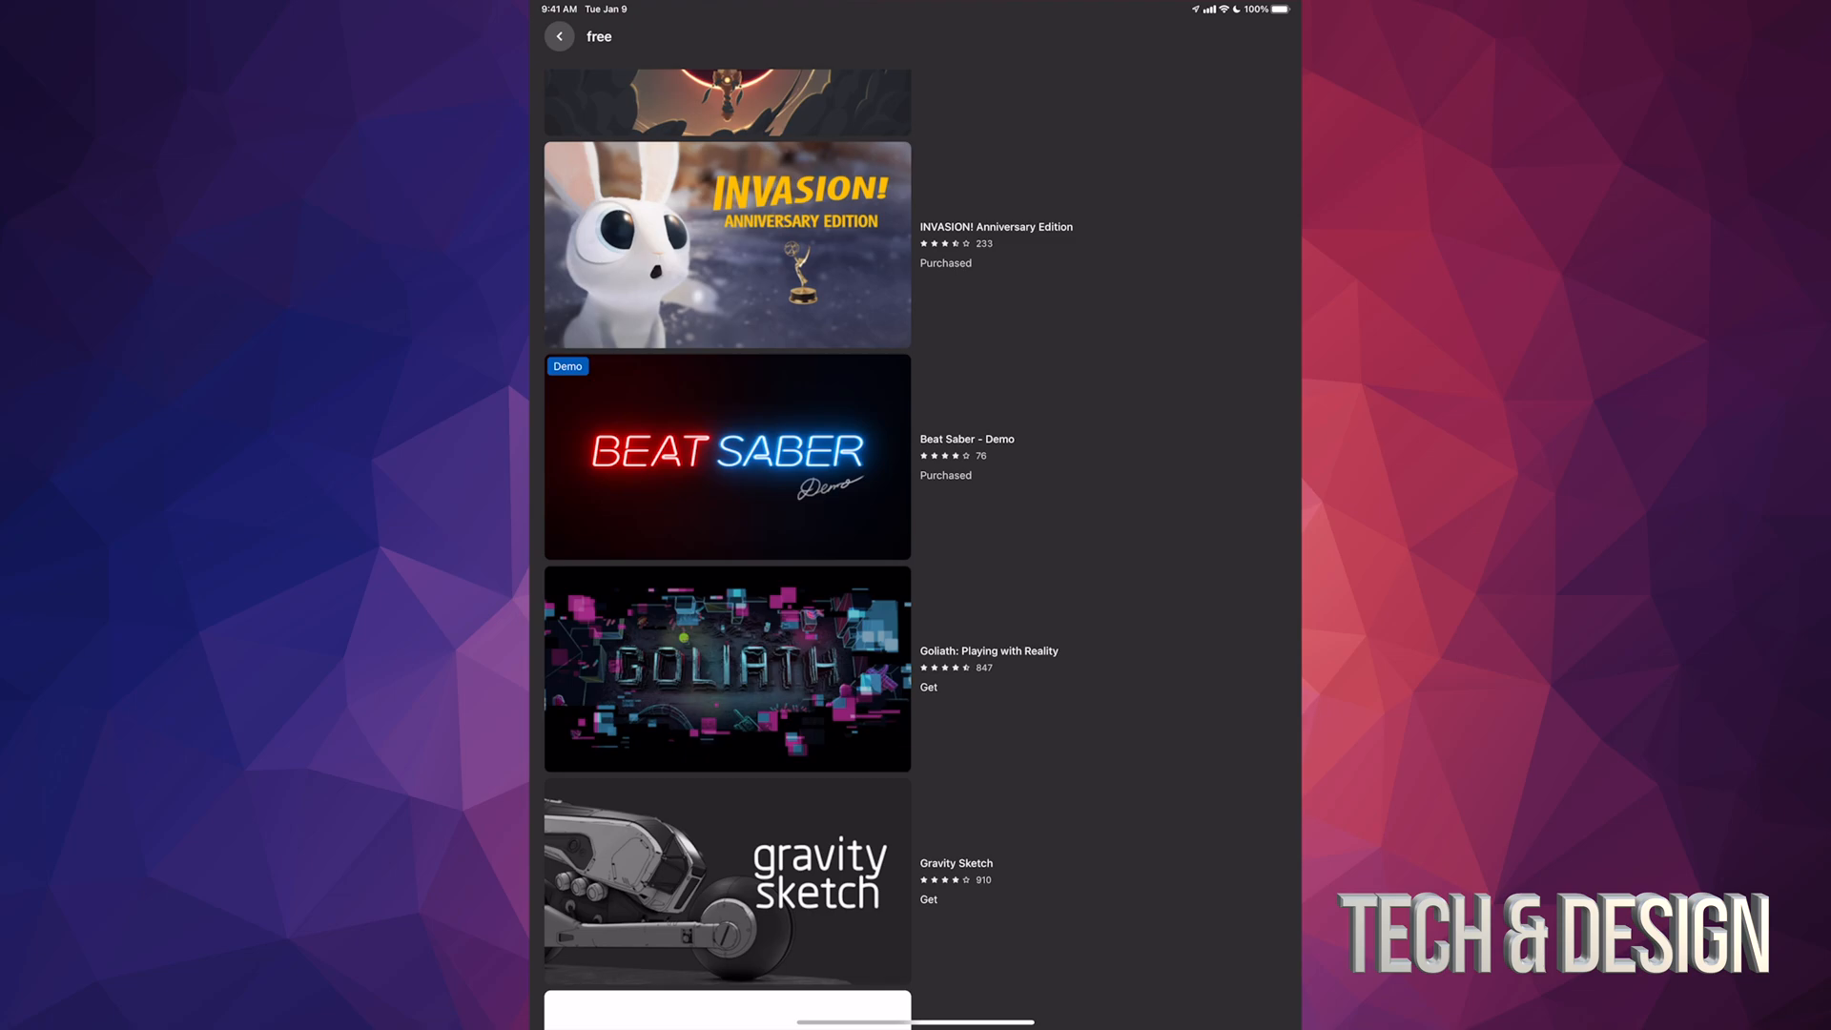
Get Goliath: Playing with Reality for free and return to the results
{"action": "scroll", "scroll_direction": "down", "scroll_amount": 3}
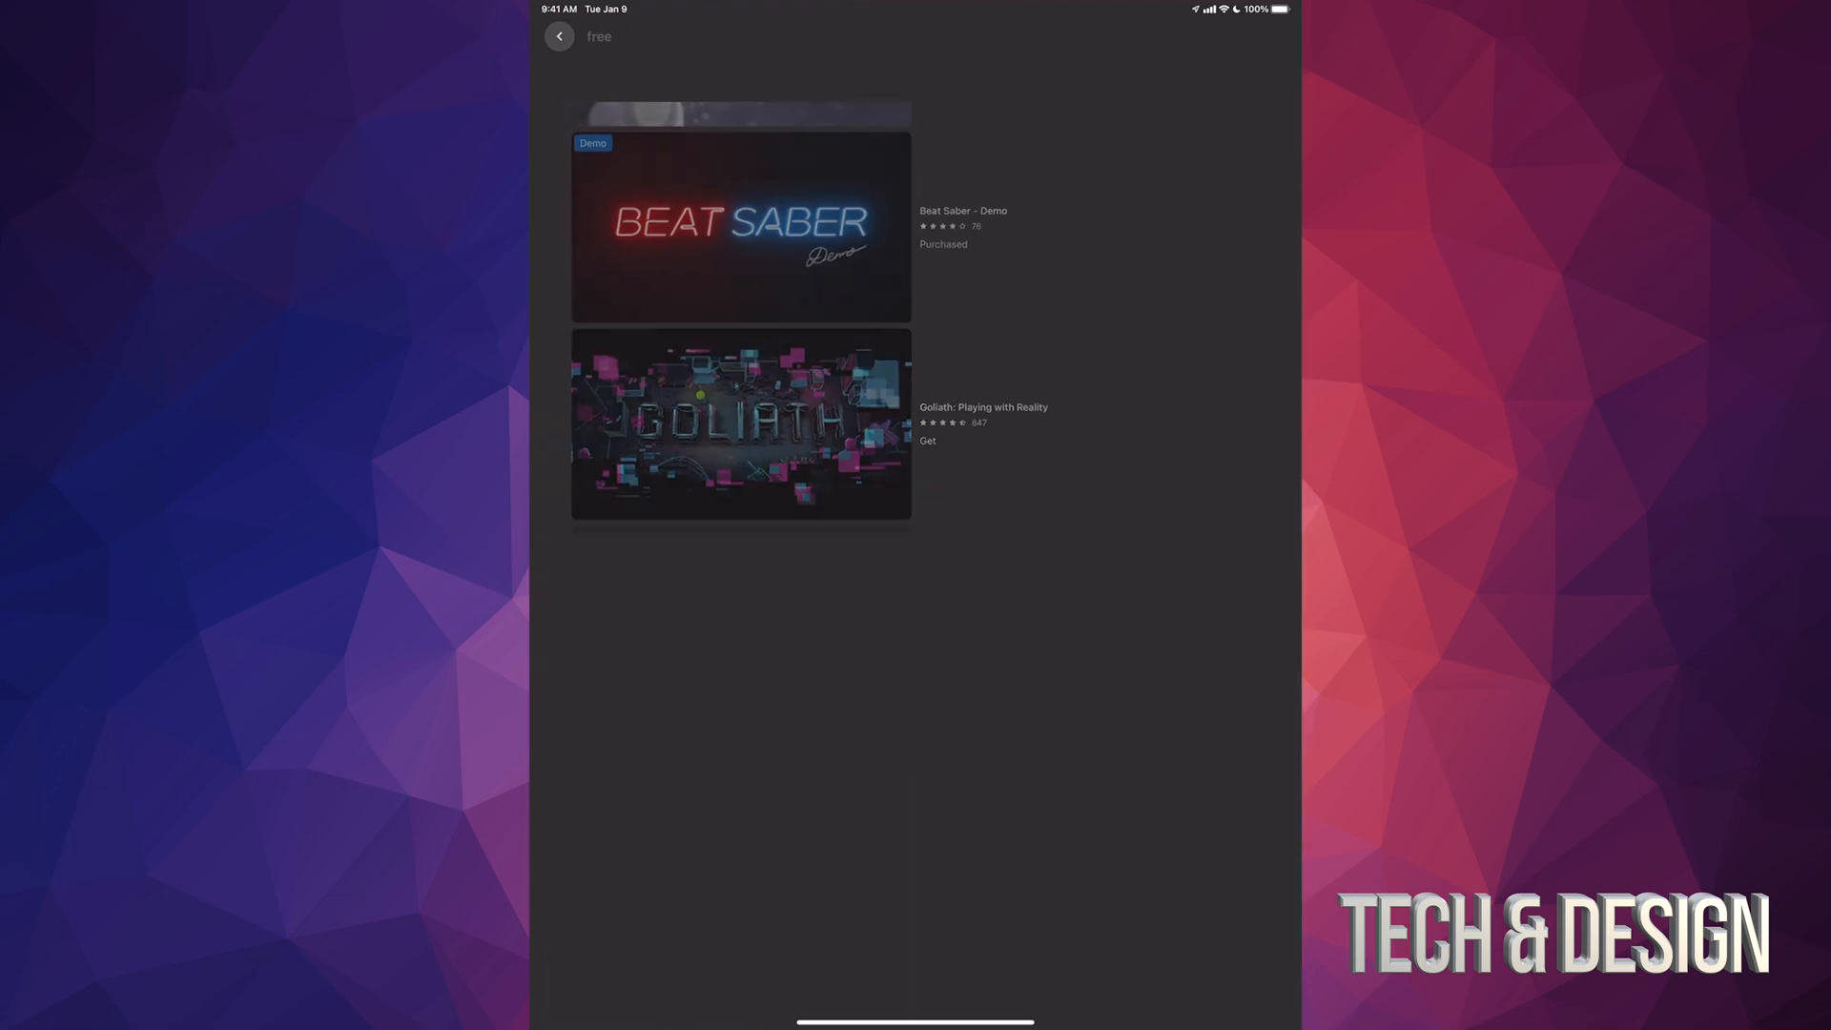
{"action": "left_click", "coordinate": [740, 426]}
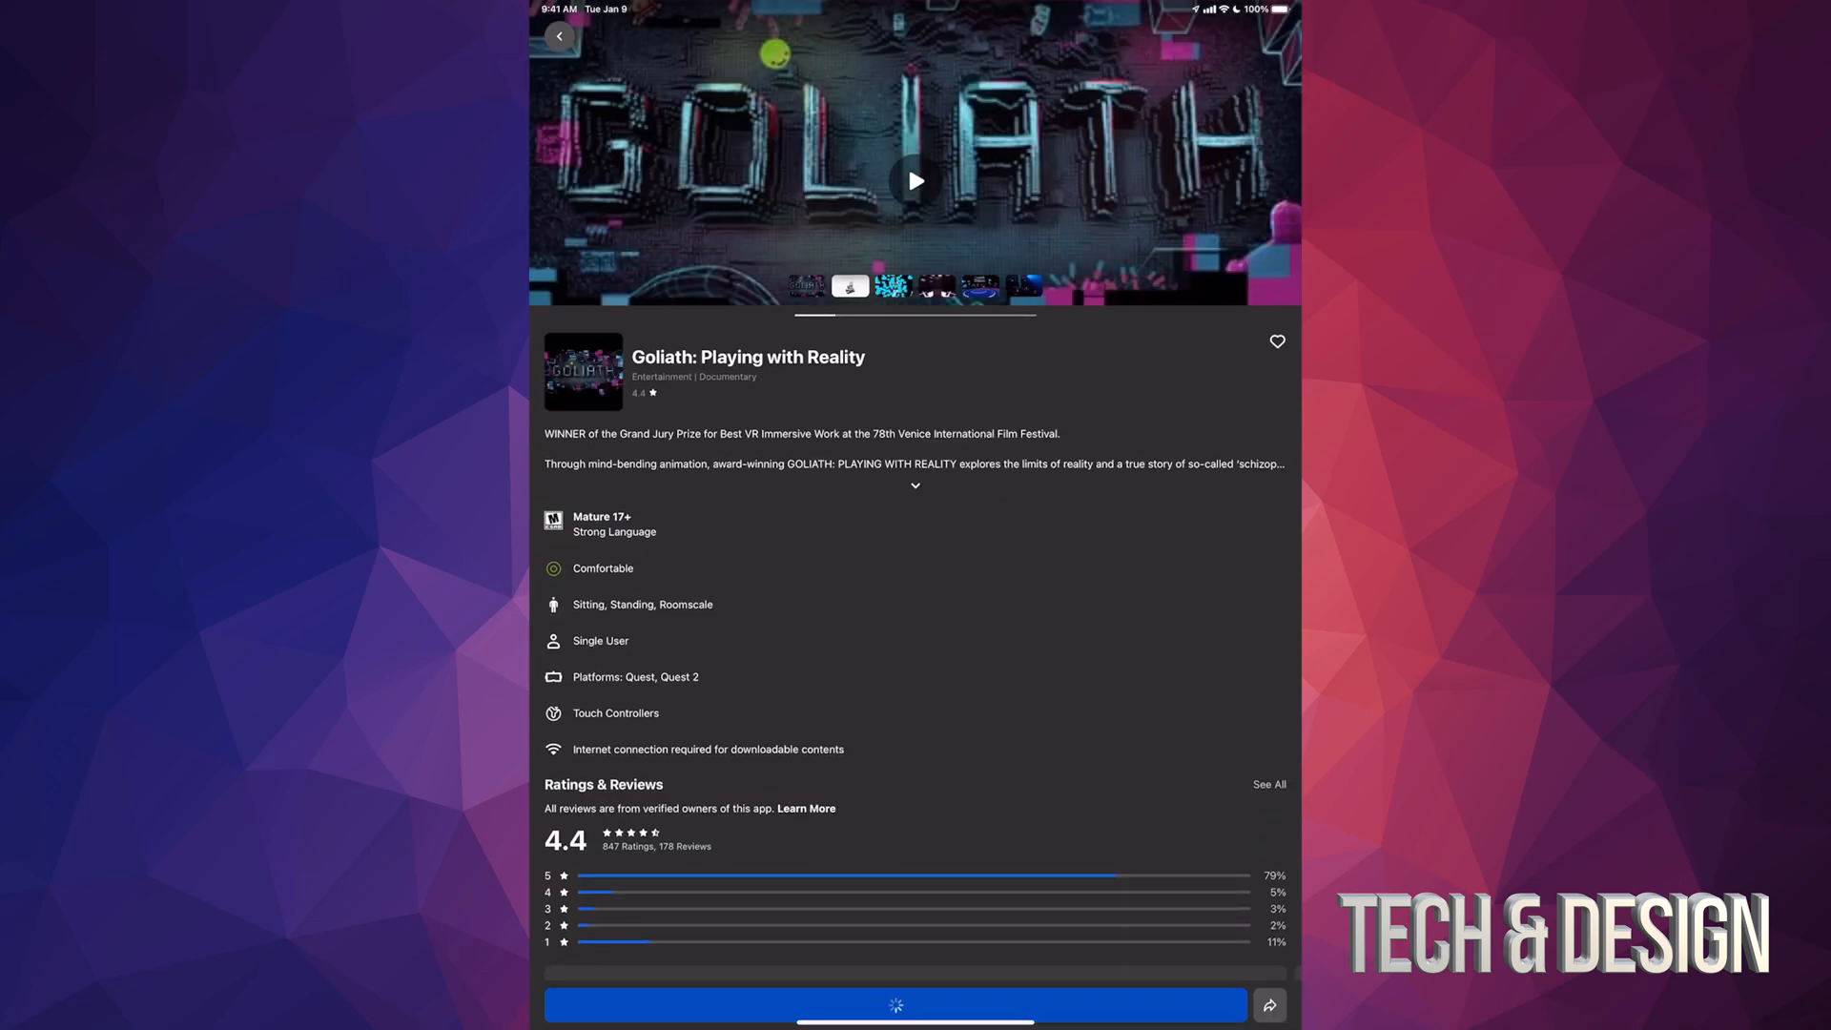
{"action": "left_click", "coordinate": [896, 1005]}
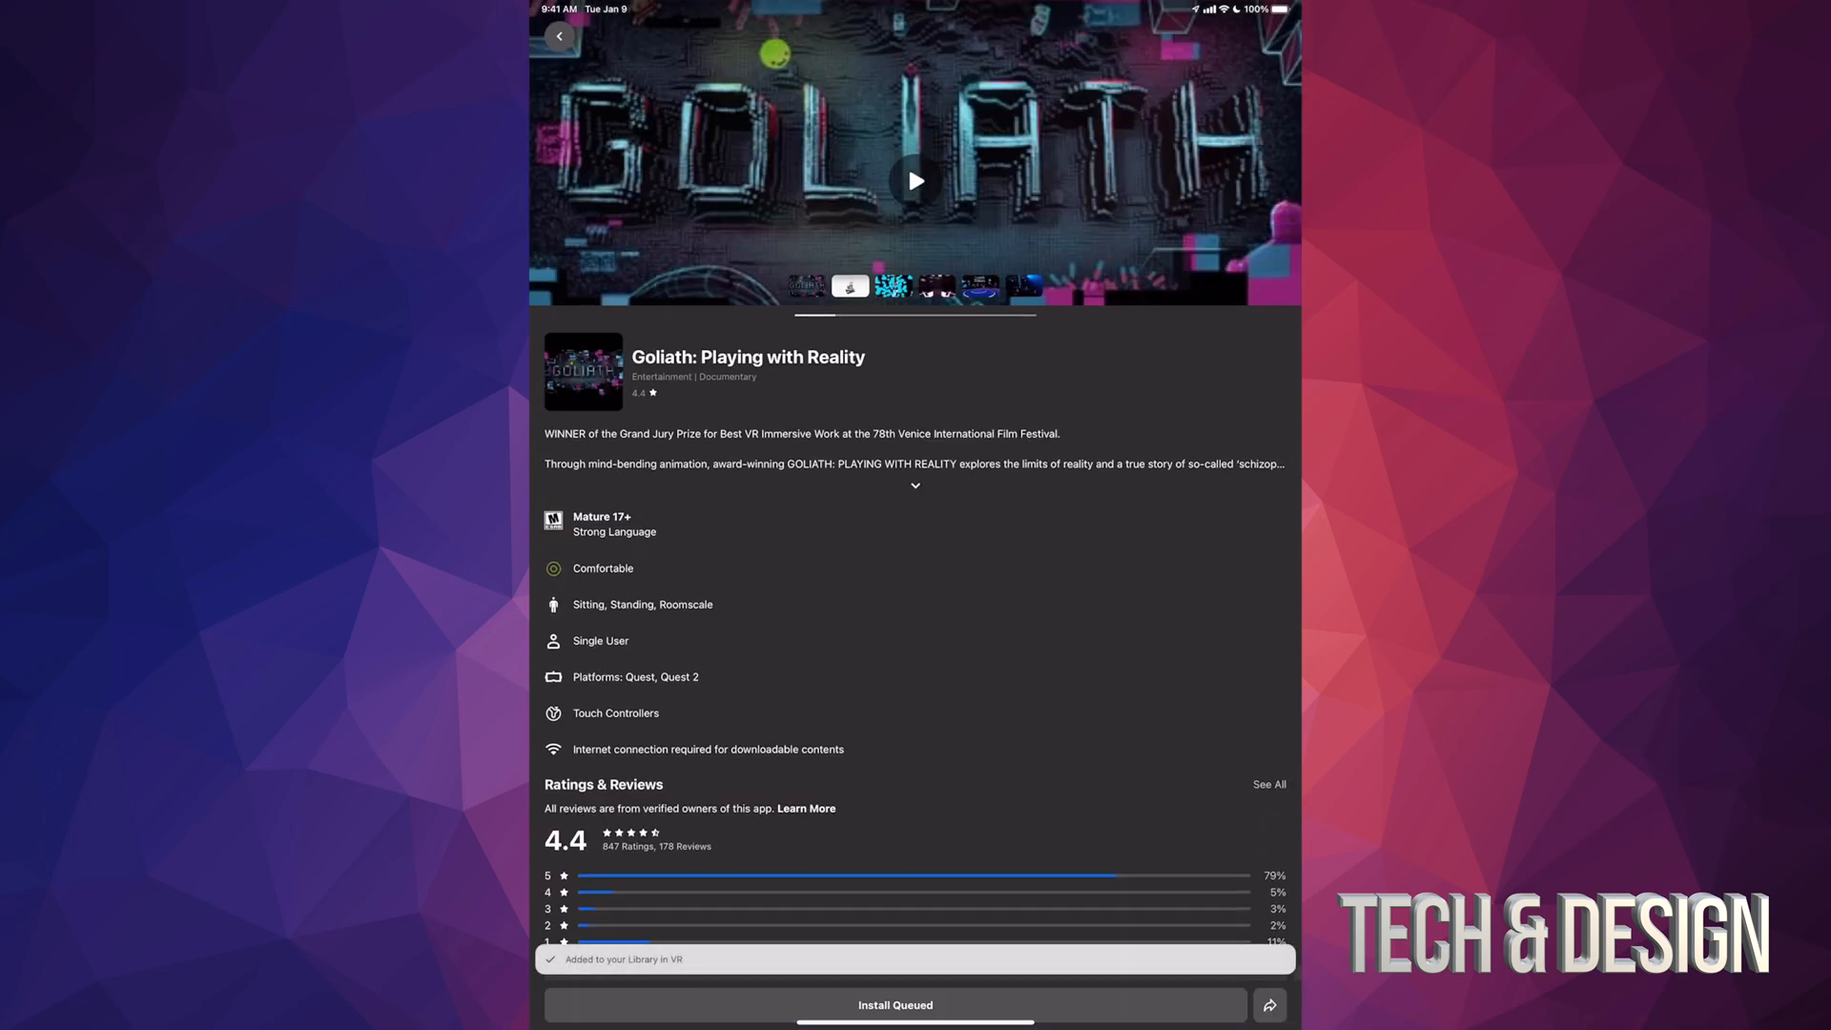
{"action": "left_click", "coordinate": [558, 36]}
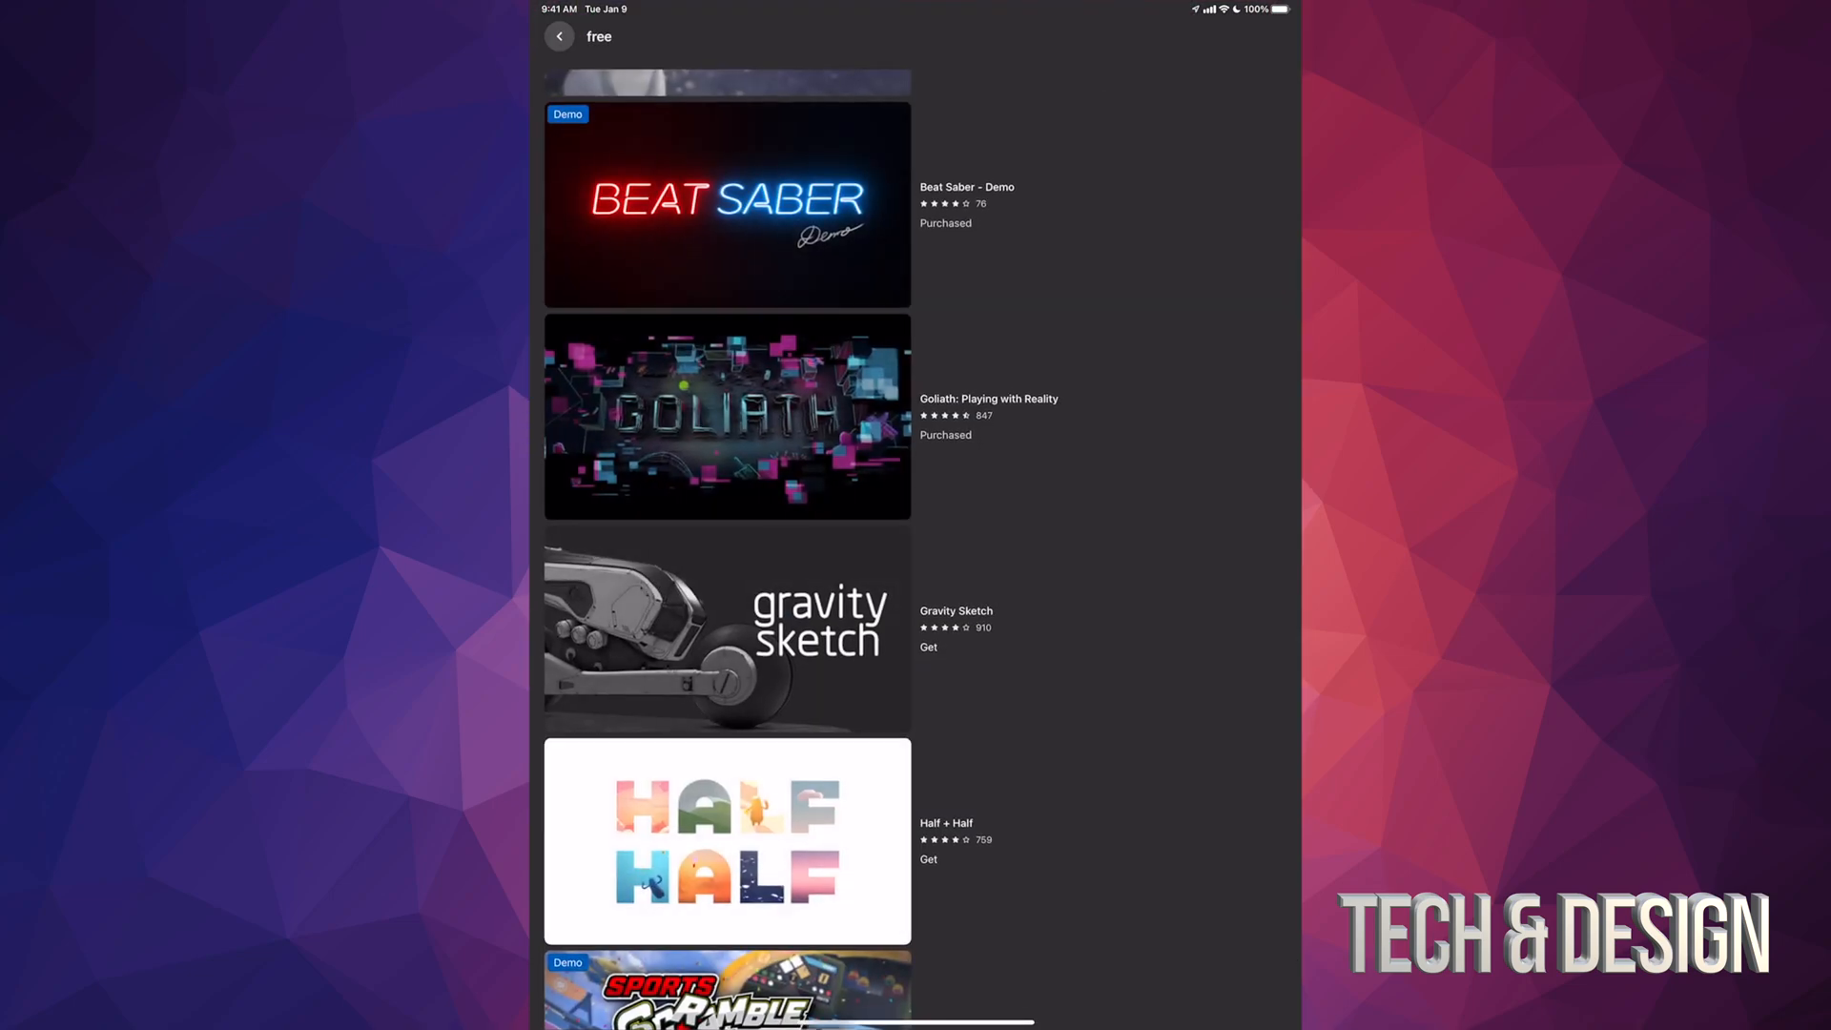
Get Gravity Sketch for free, dismissing the Headset Updating alert
{"action": "left_click", "coordinate": [727, 635]}
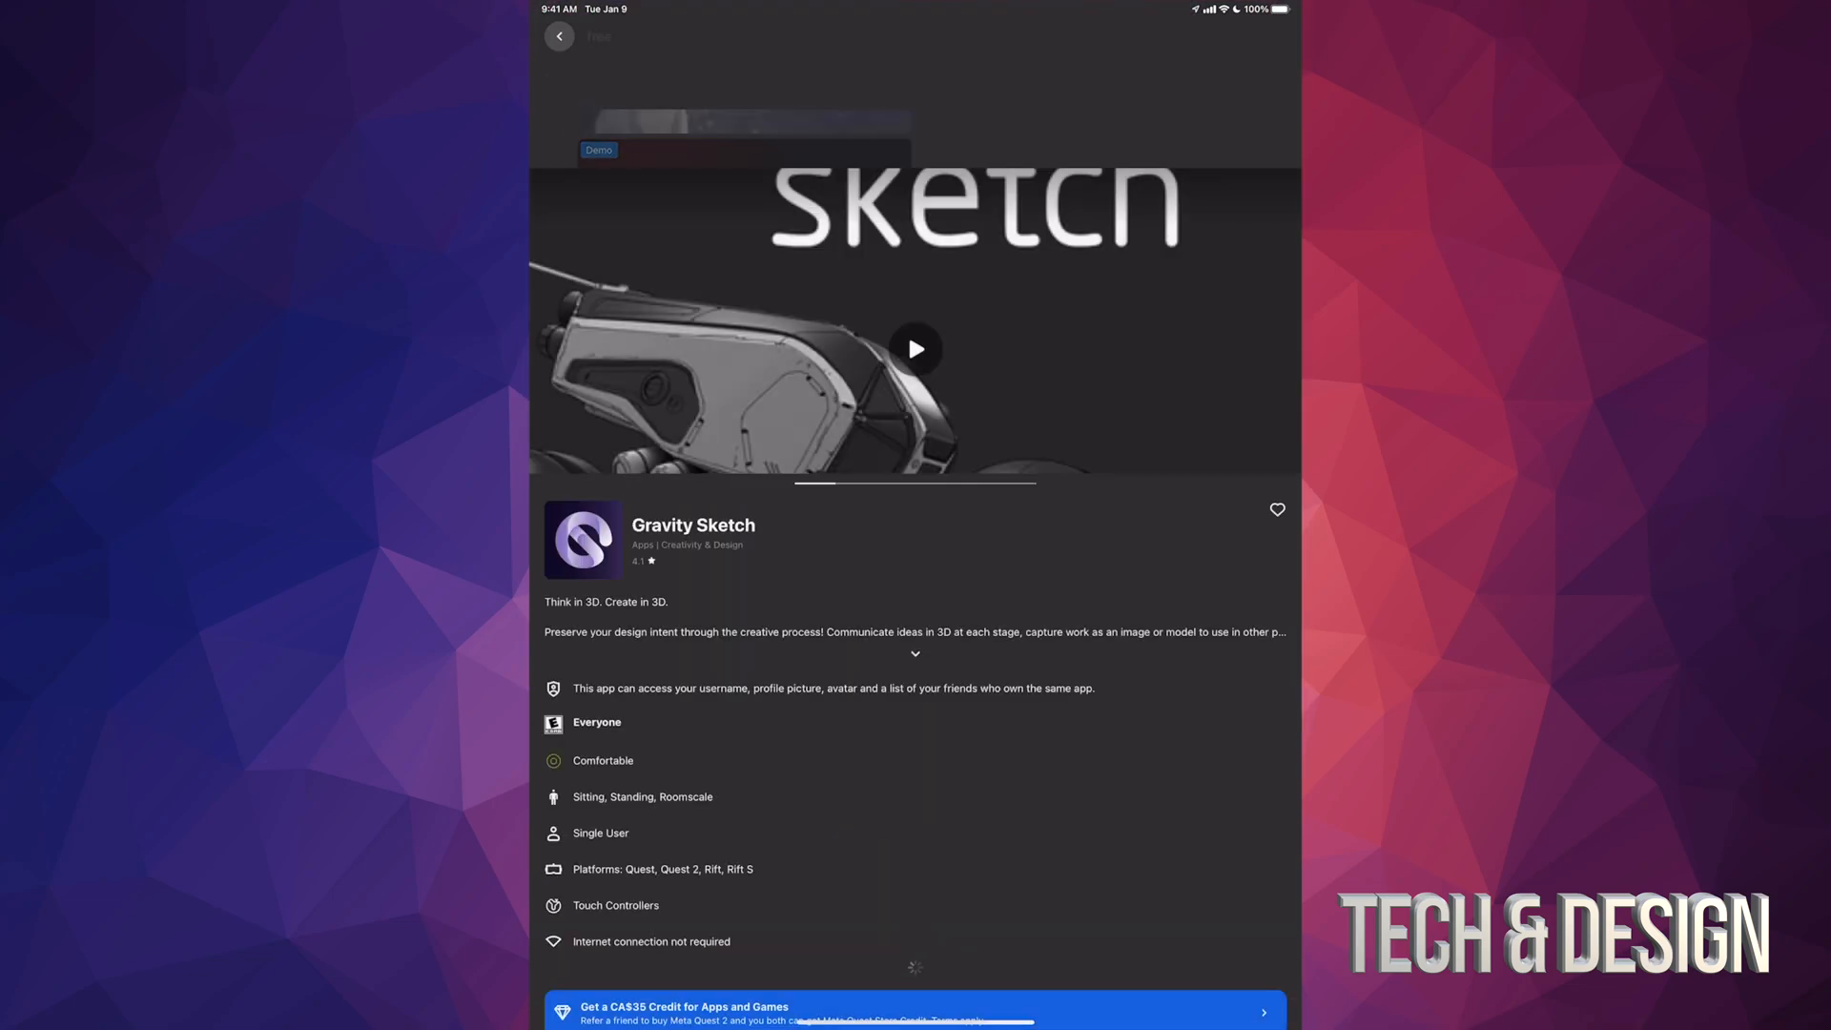
{"action": "scroll", "scroll_direction": "down", "scroll_amount": 3}
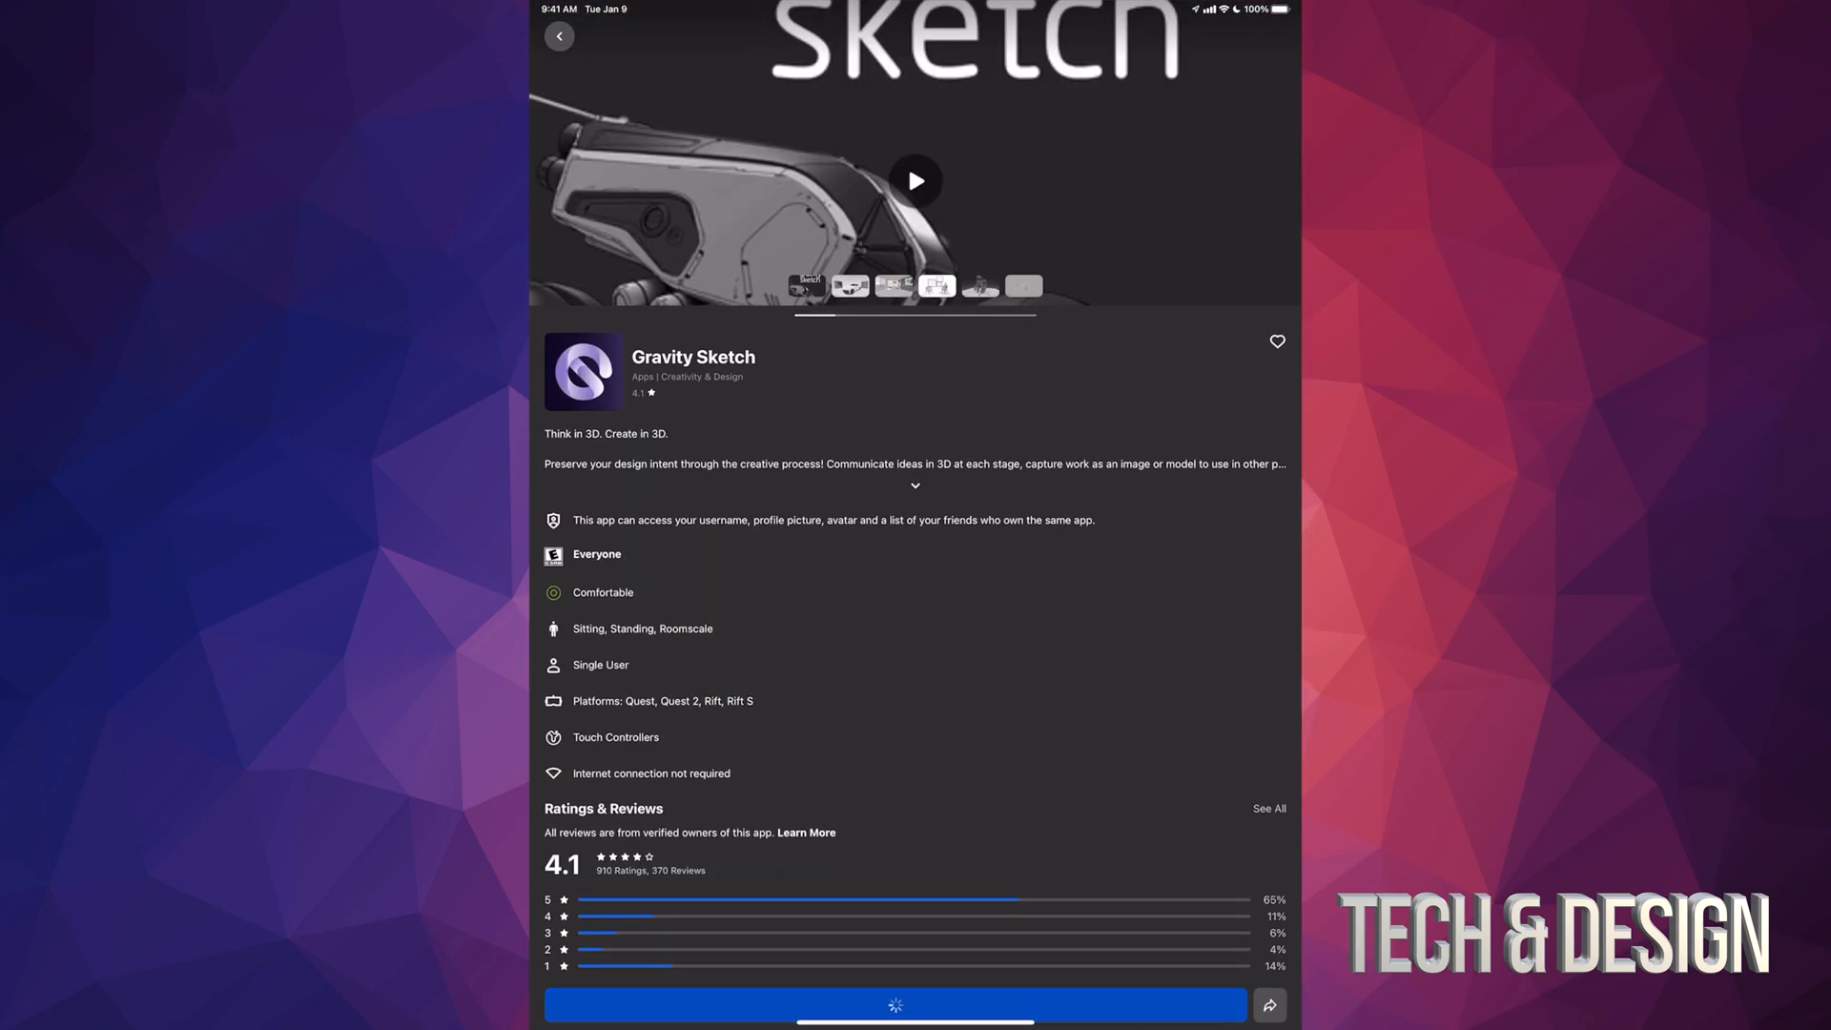
{"action": "left_click", "coordinate": [895, 1005]}
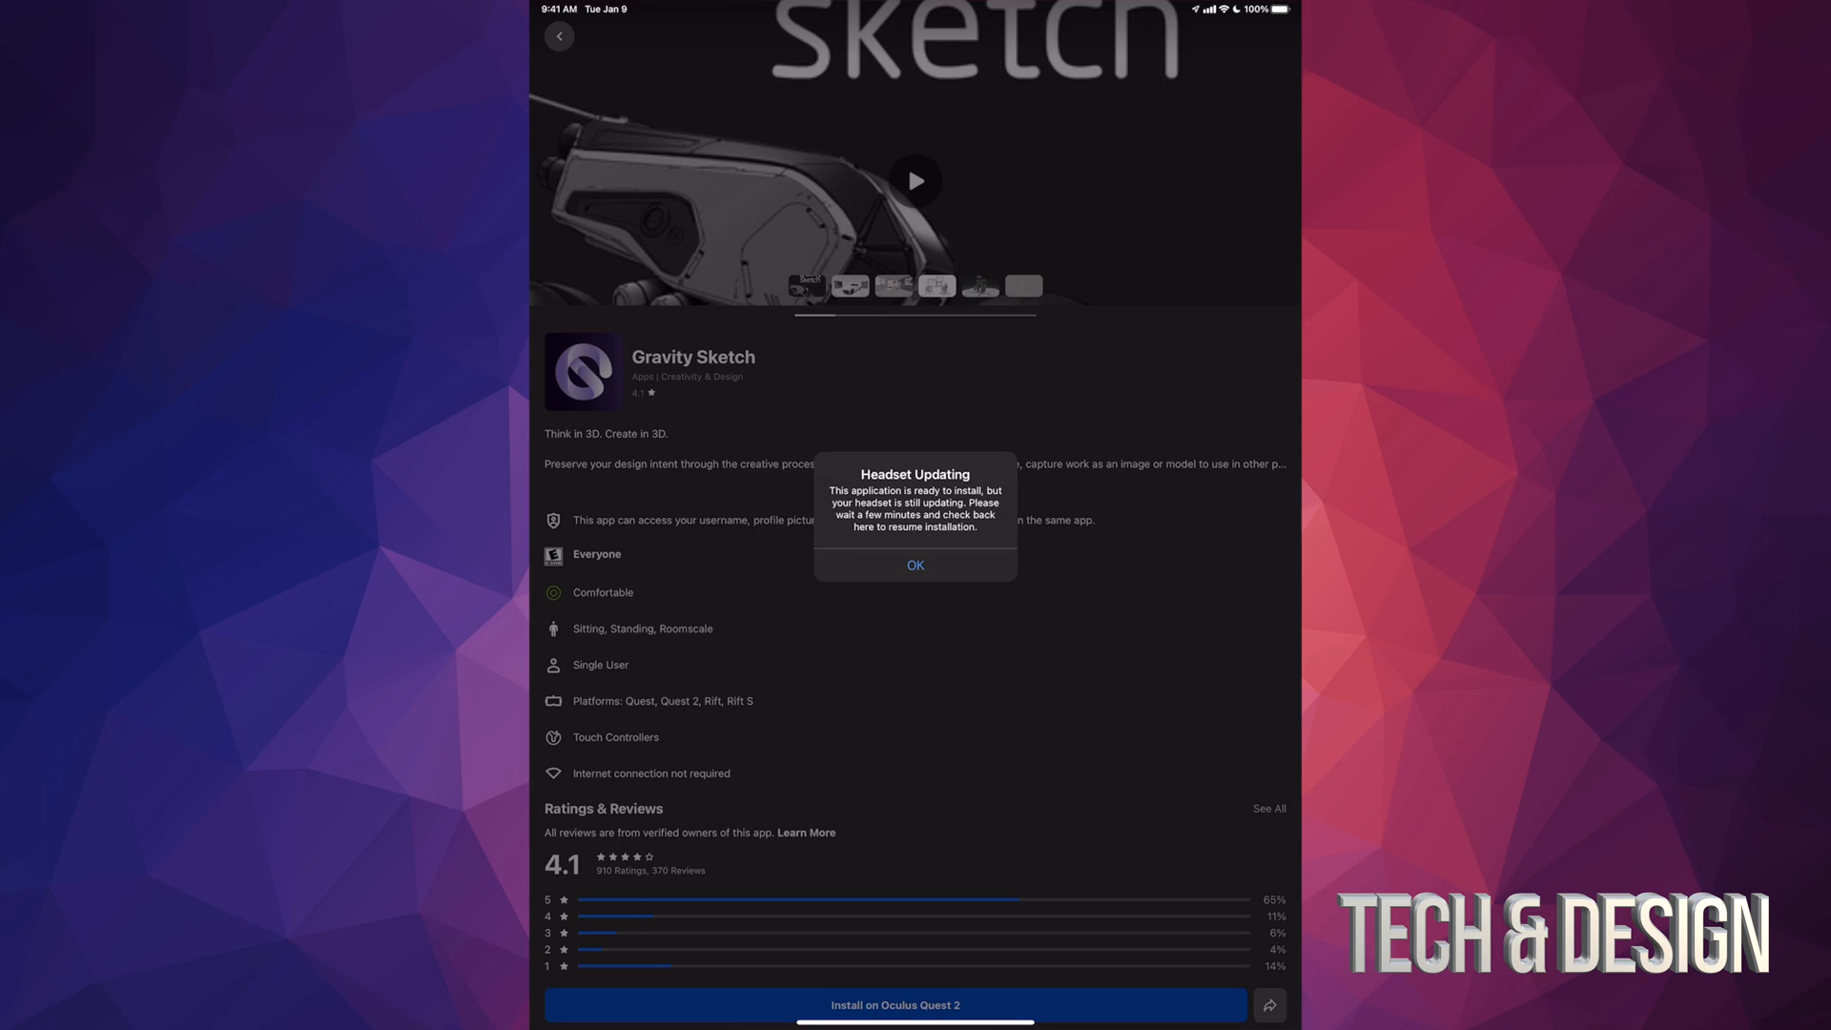
{"action": "left_click", "coordinate": [915, 566]}
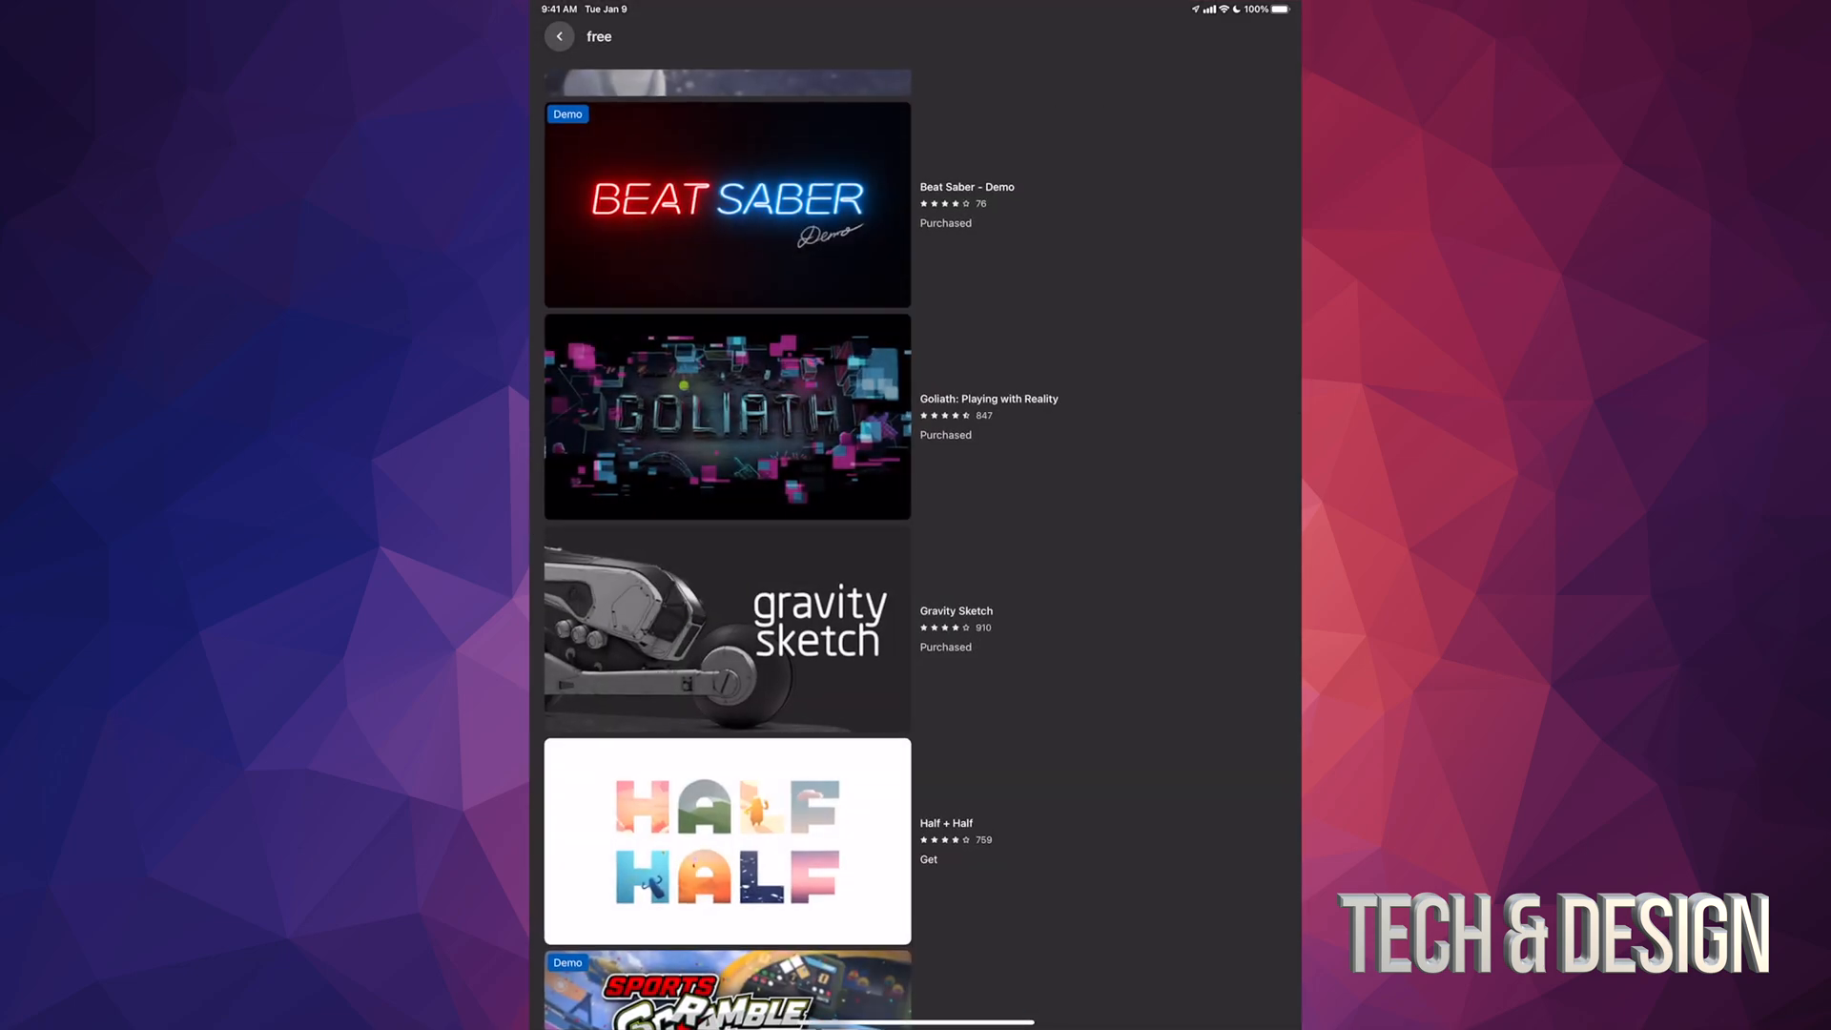
{"action": "scroll", "scroll_direction": "down", "scroll_amount": 3}
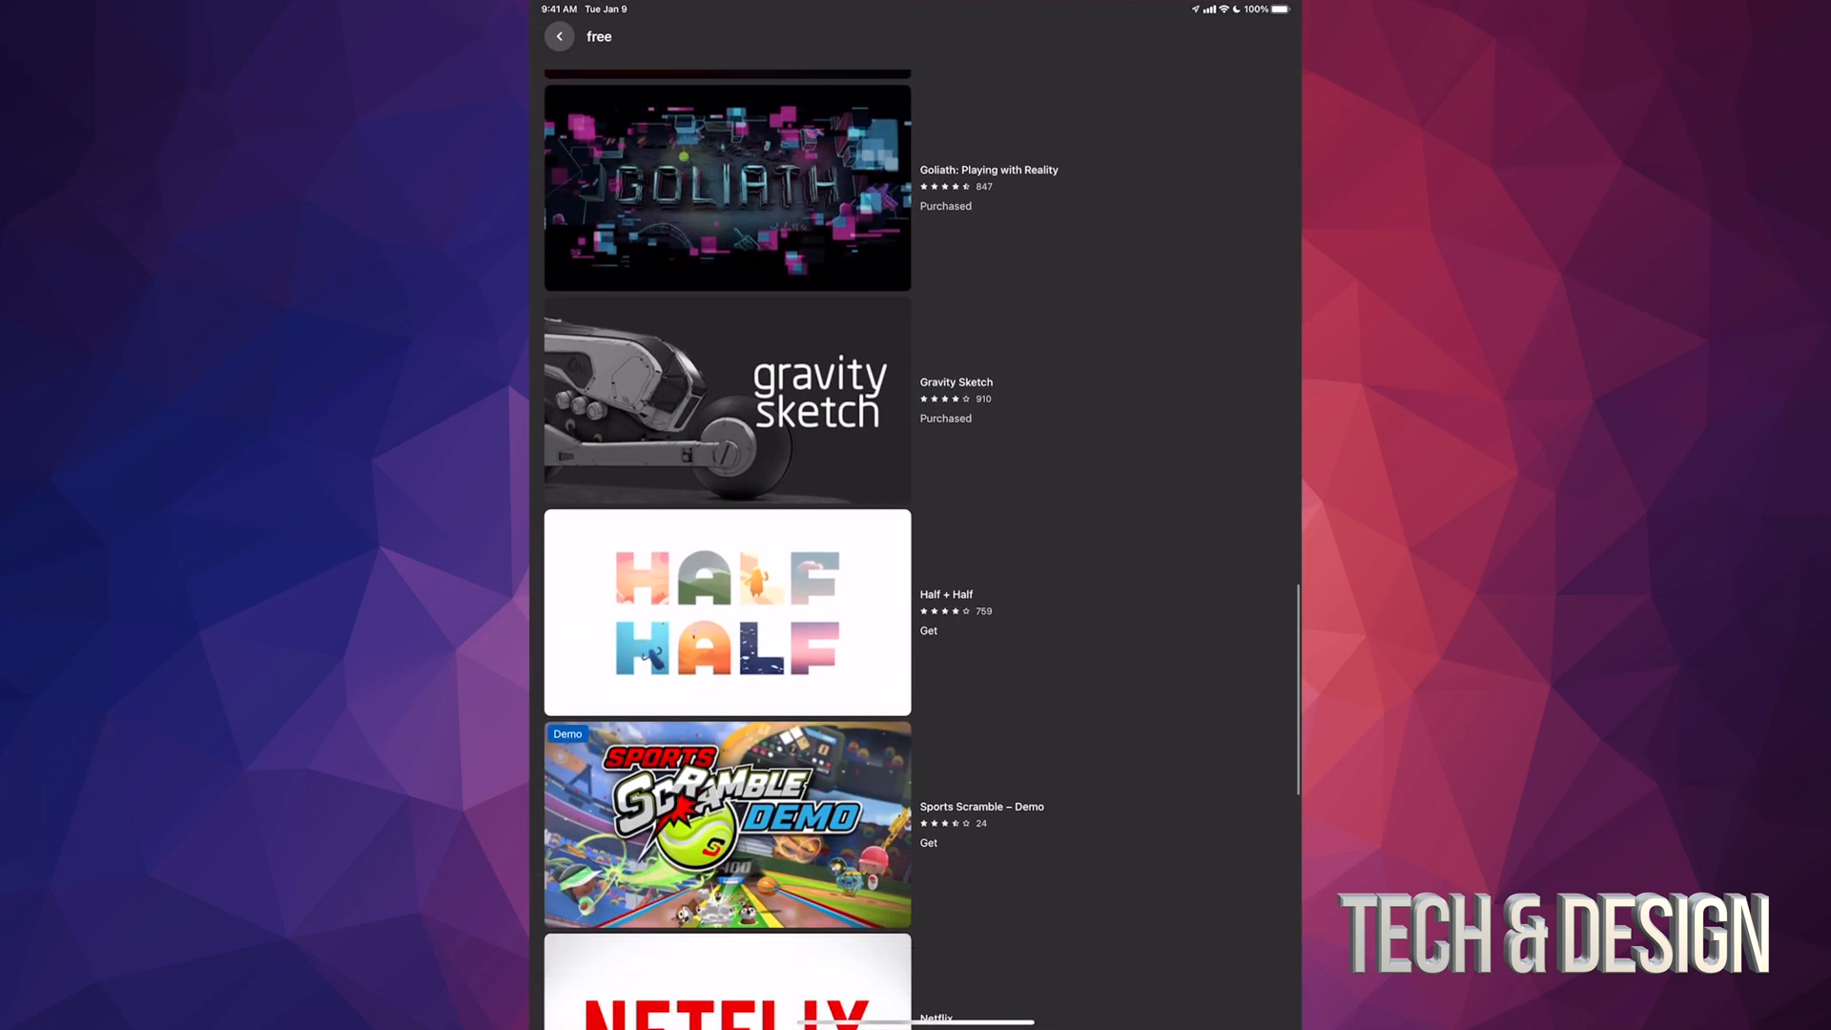
Get Half + Half for free, then return to the results and scroll
{"action": "left_click", "coordinate": [727, 610]}
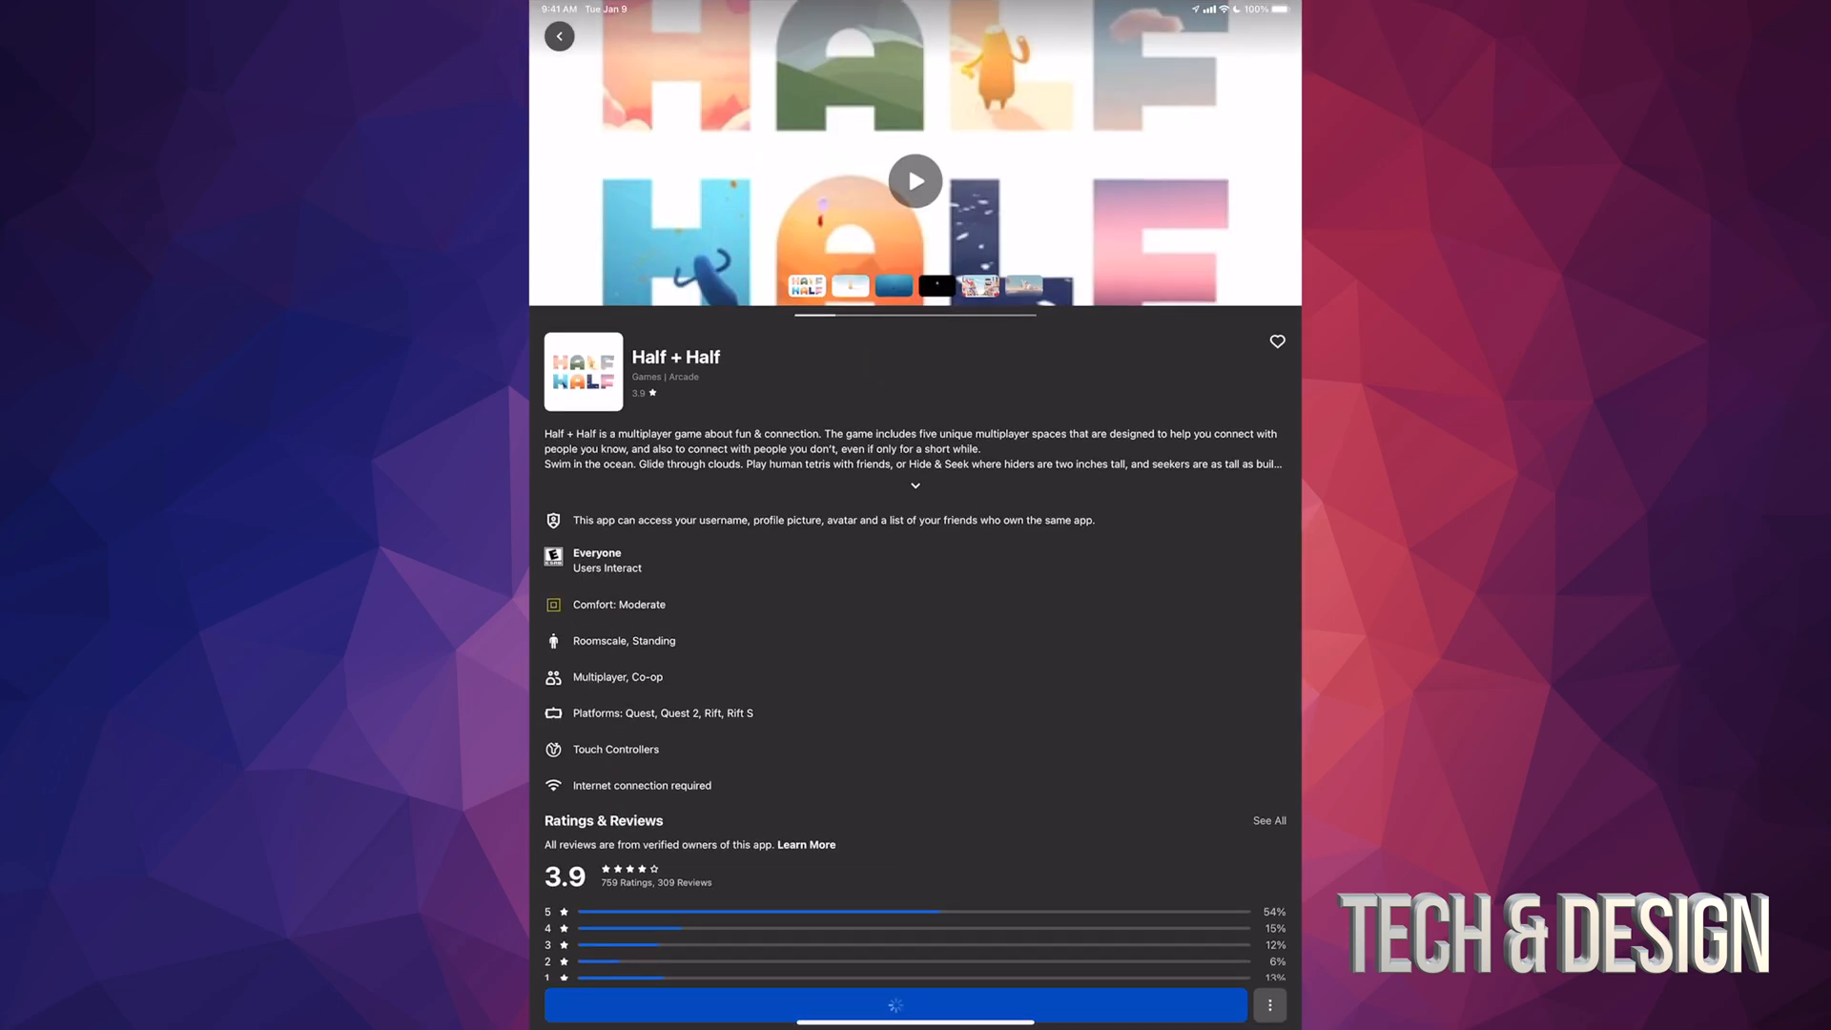
{"action": "left_click", "coordinate": [895, 1004]}
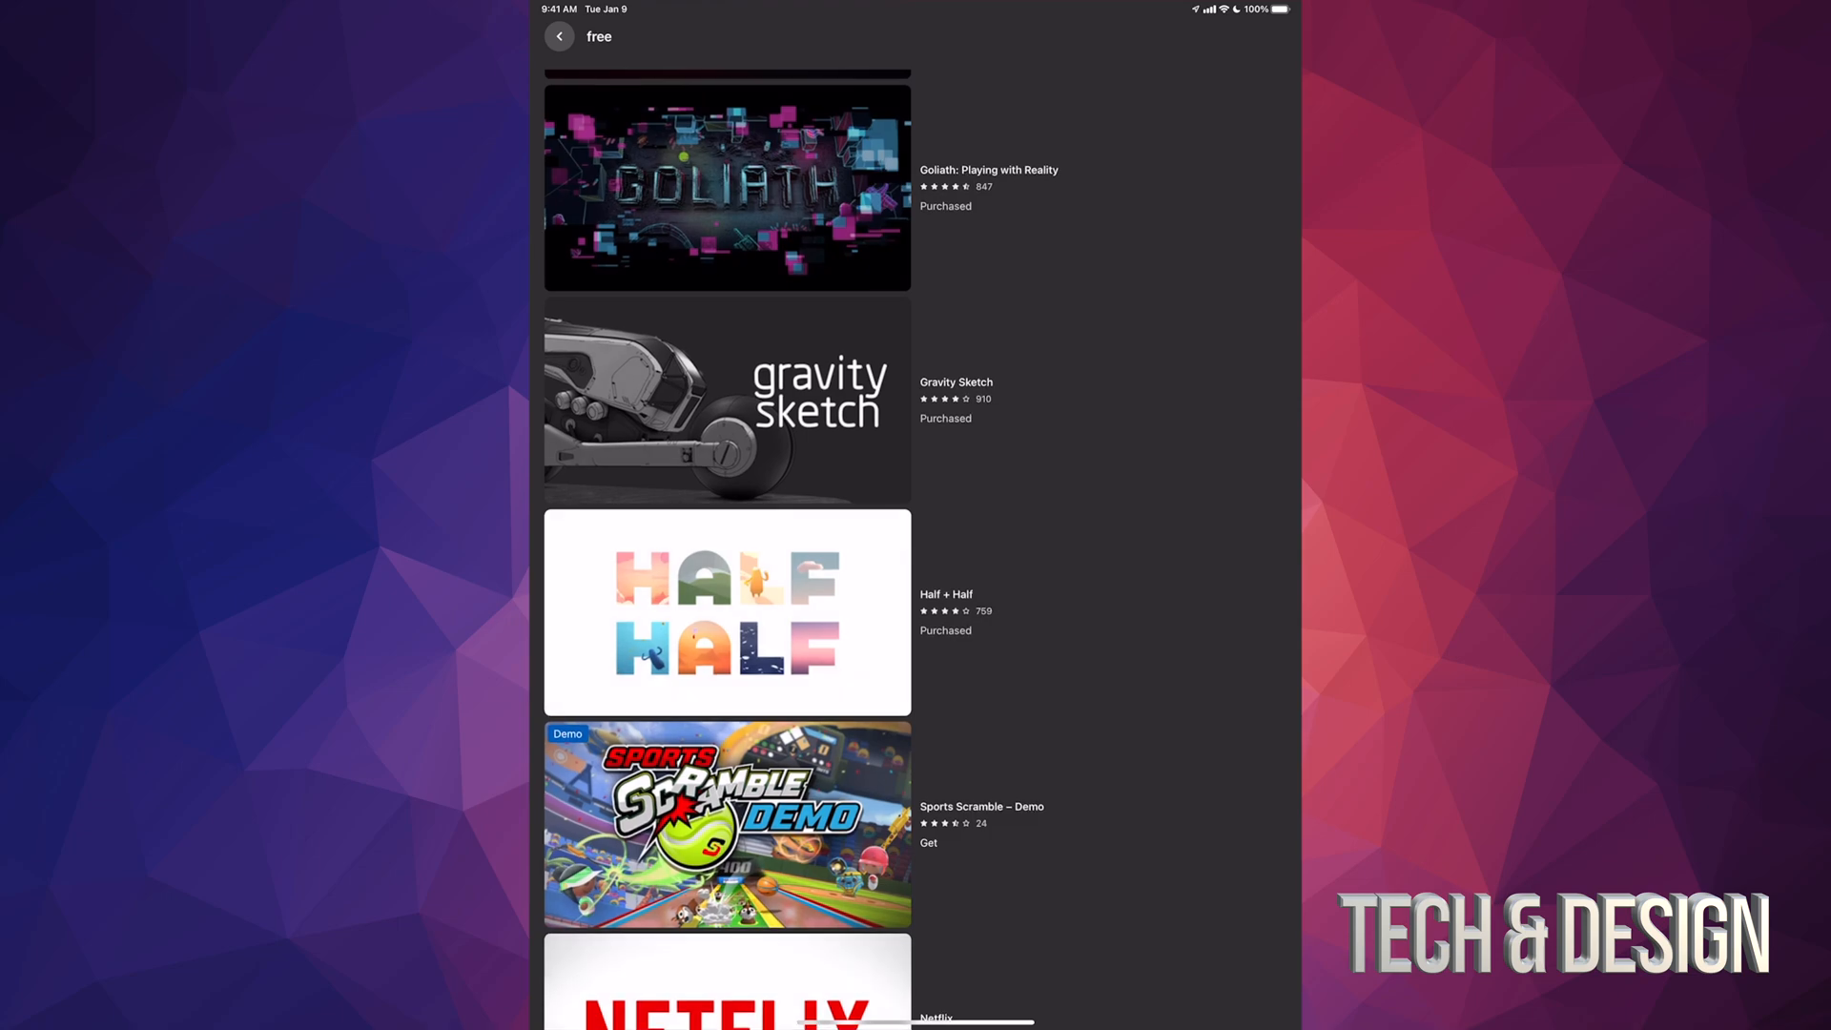
{"action": "left_click", "coordinate": [727, 826]}
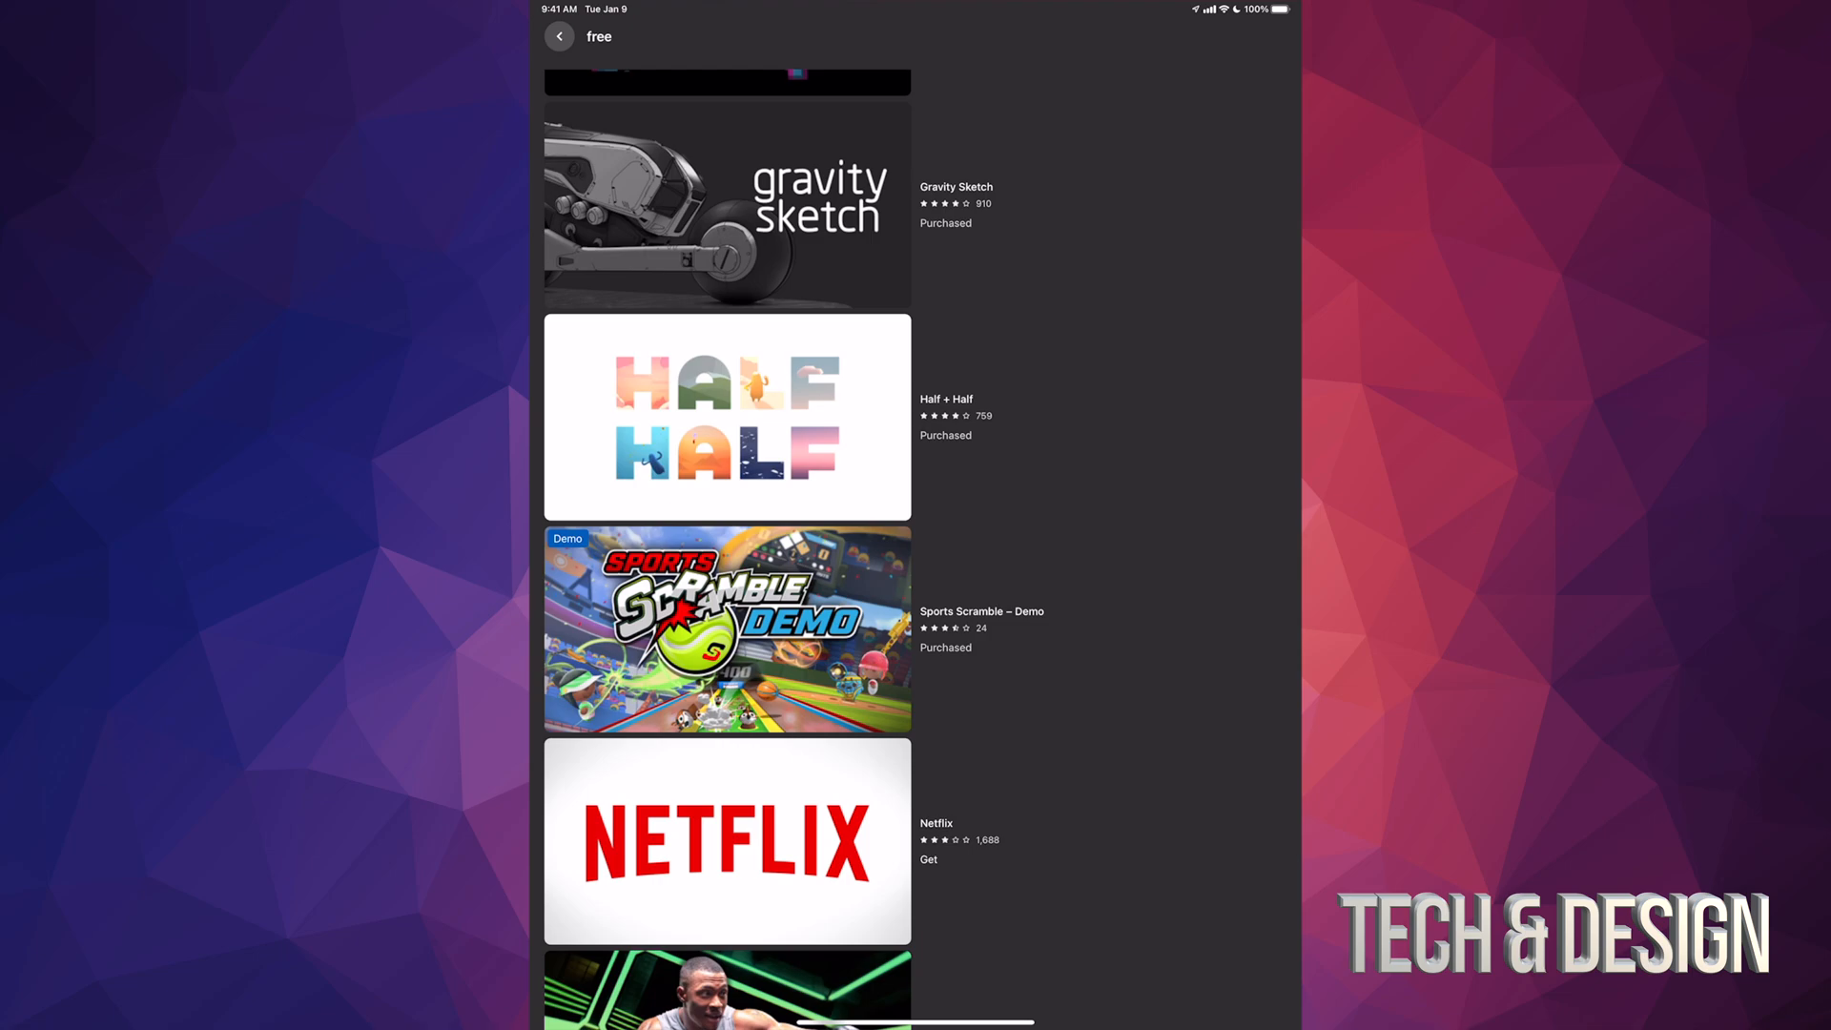
{"action": "scroll", "scroll_direction": "down", "scroll_amount": 3}
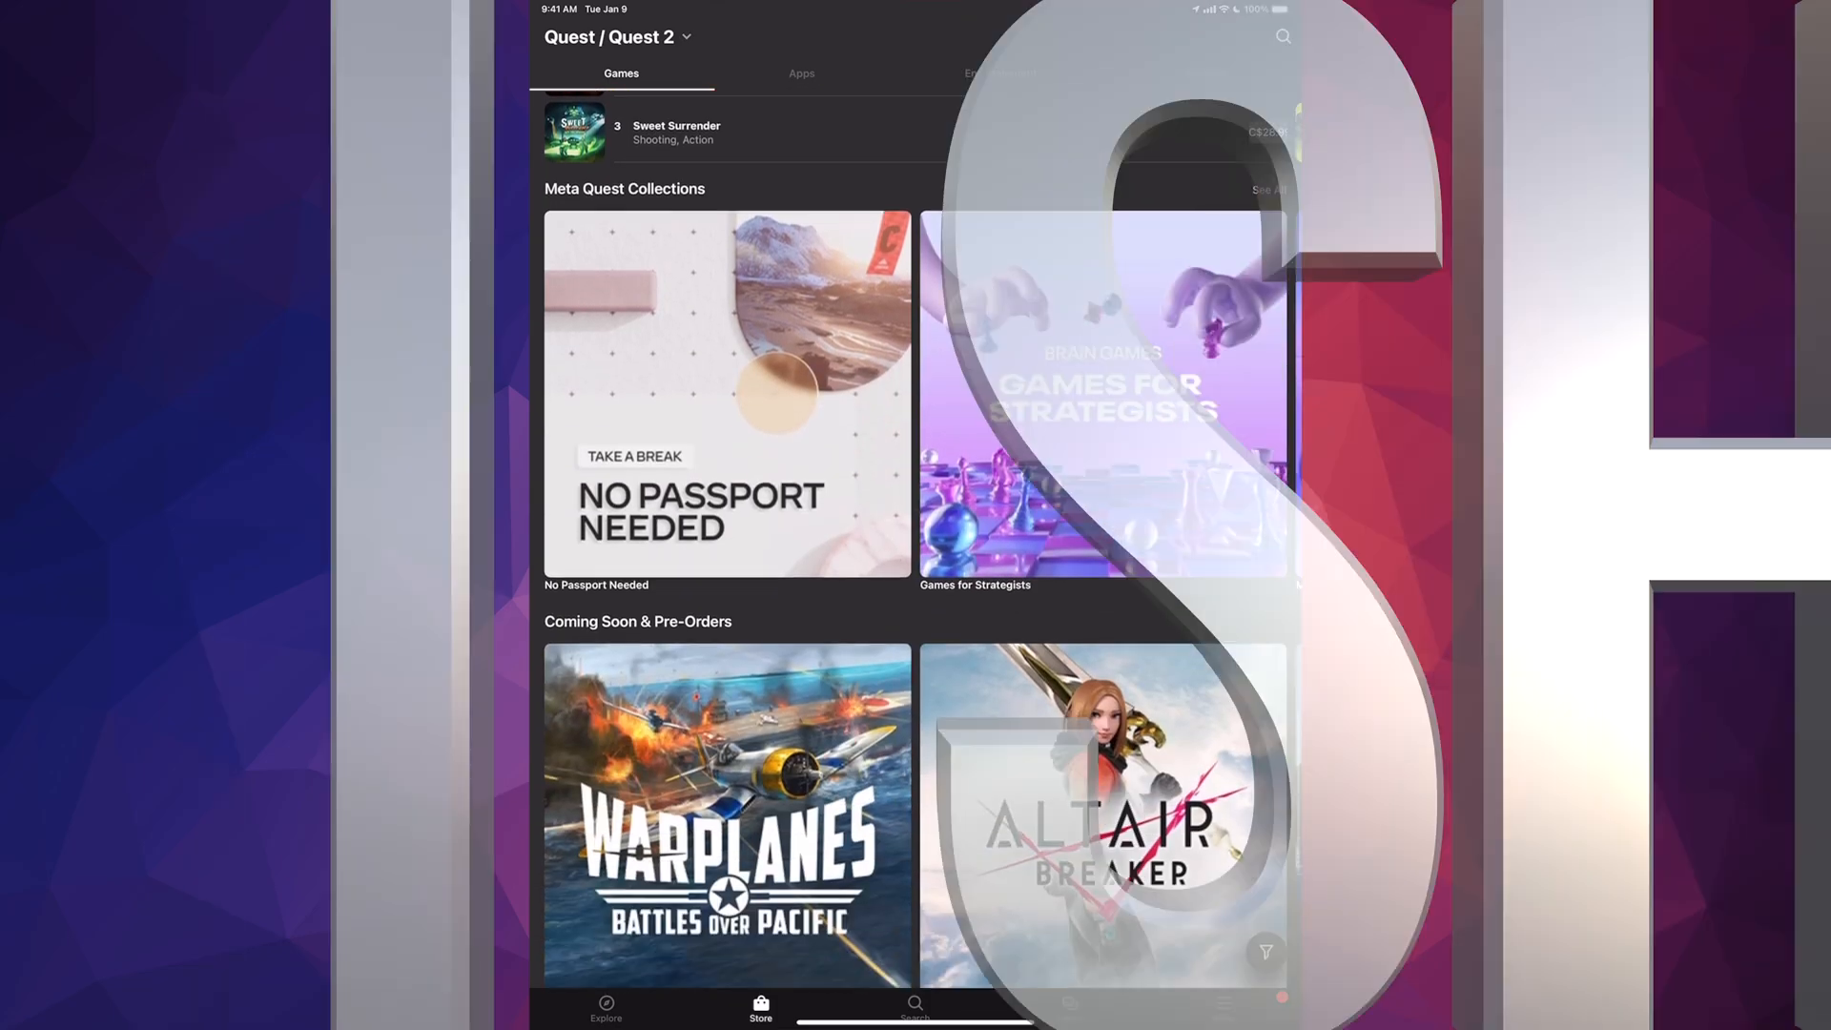
Scroll the Games page through collections such as Coming Soon
{"action": "scroll", "scroll_direction": "down", "scroll_amount": 3}
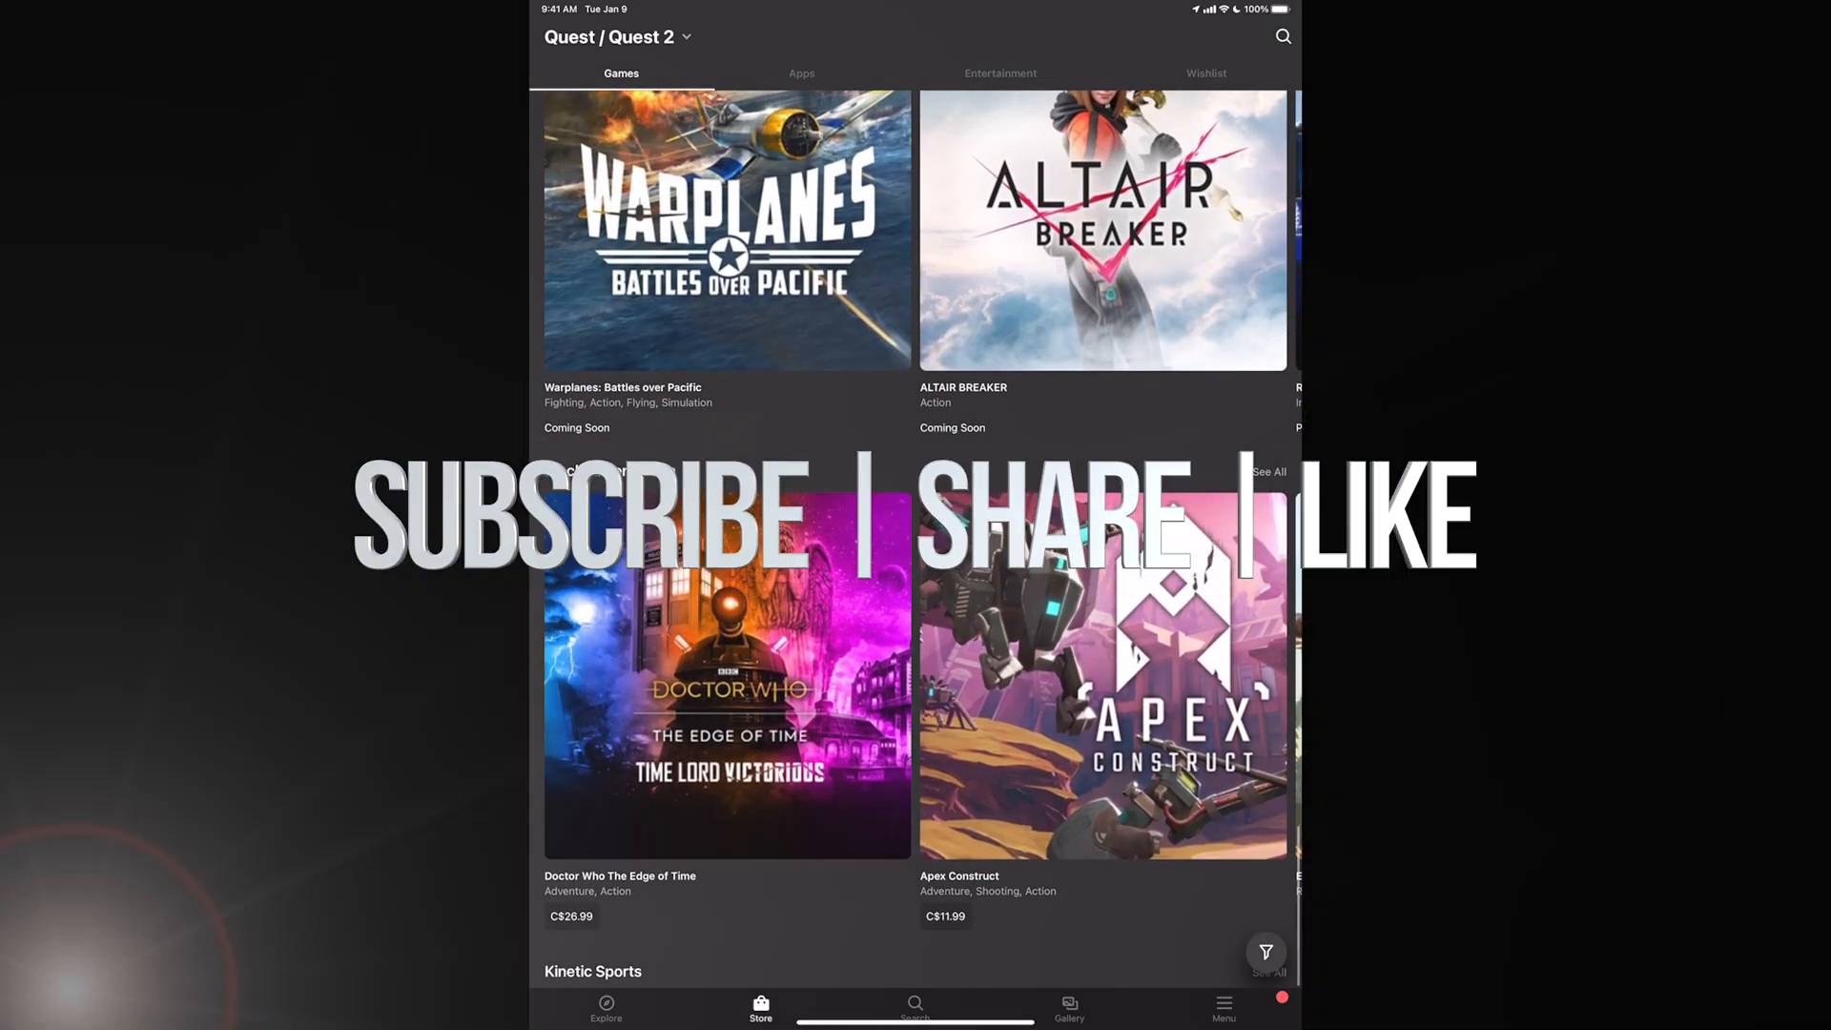